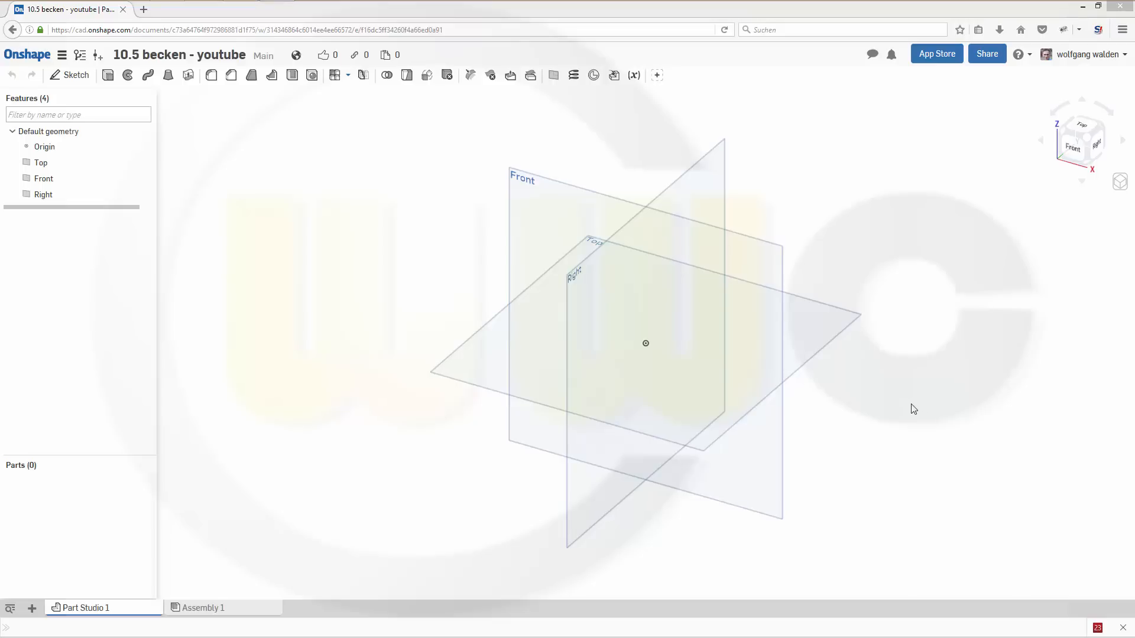
{"action": "mouse_move", "coordinate": [926, 414]}
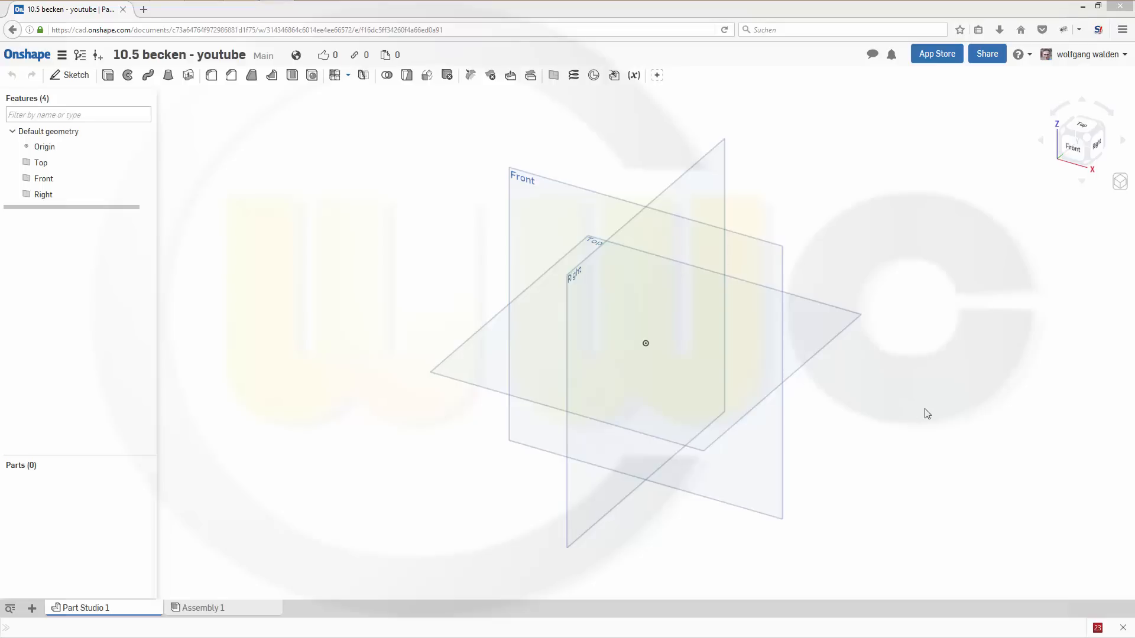
{"action": "mouse_move", "coordinate": [675, 367]}
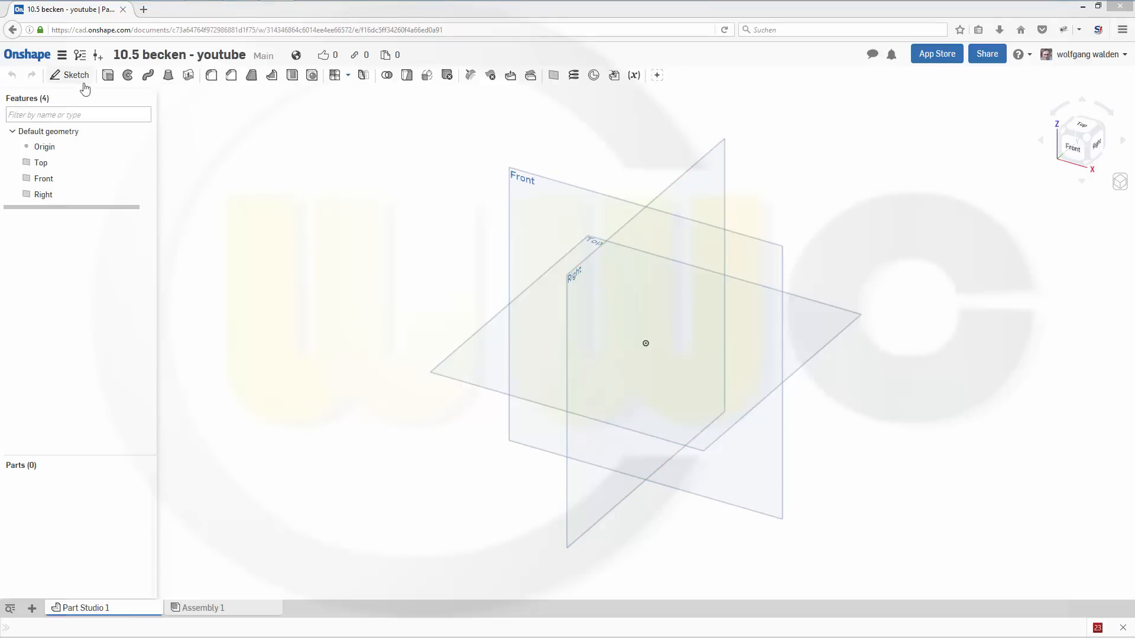
On the Front plane, sketch a 25-wide bar rectangle and a 20 by 10 rectangle up to the right.
{"action": "left_click", "coordinate": [76, 74]}
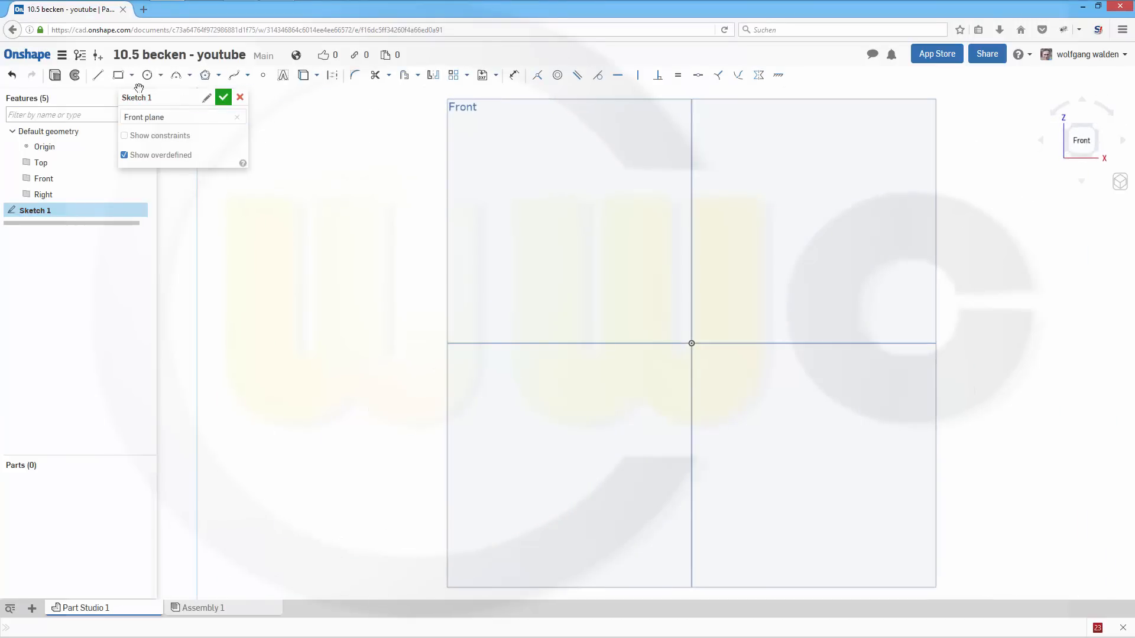
{"action": "left_click", "coordinate": [118, 75]}
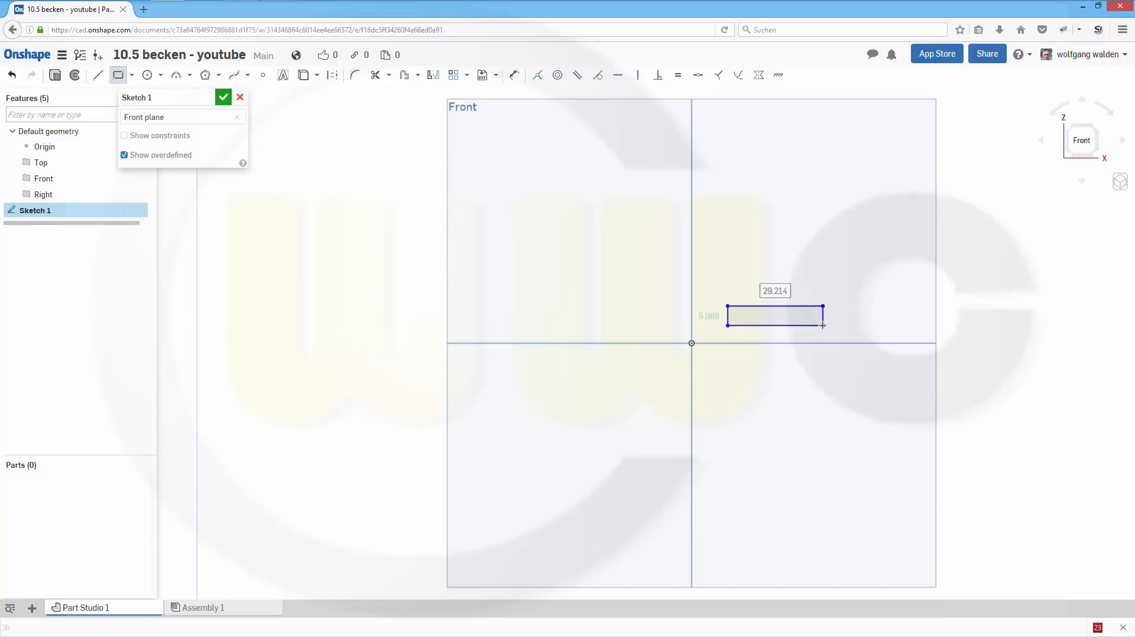
{"action": "type", "text": "25"}
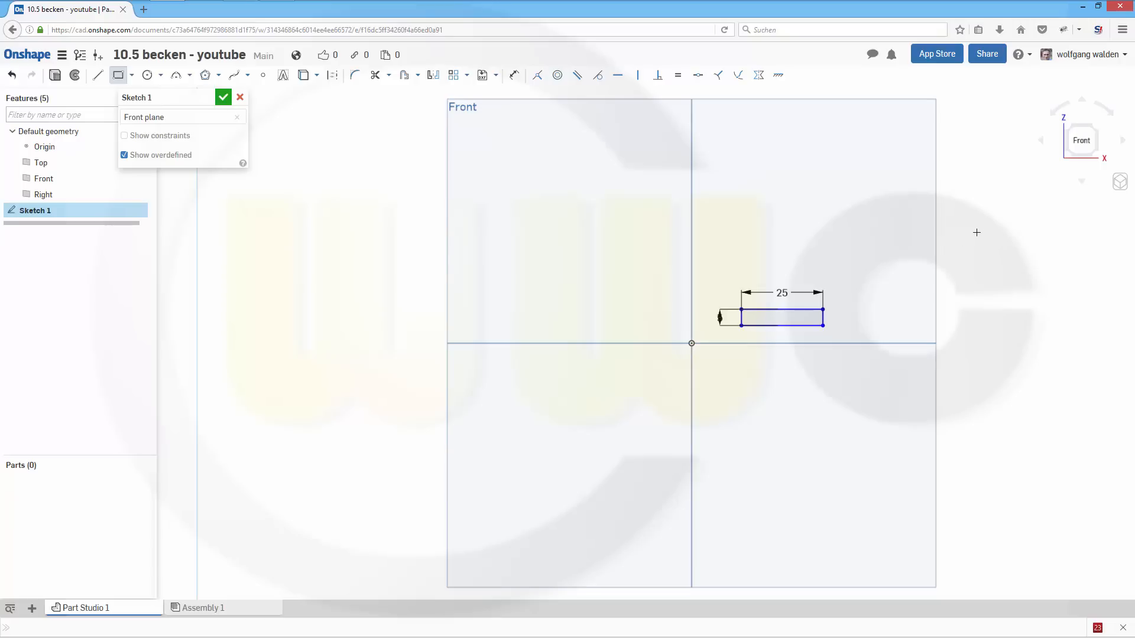
{"action": "scroll", "scroll_direction": "down", "scroll_amount": 3}
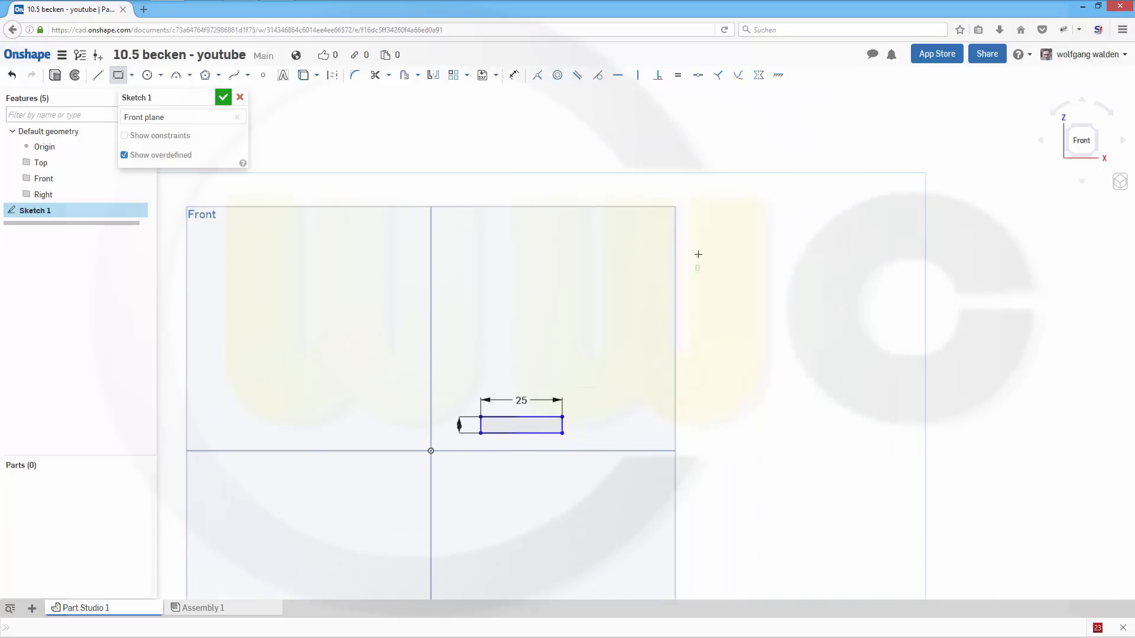
{"action": "left_click_drag", "start_coordinate": [698, 254], "coordinate": [765, 278]}
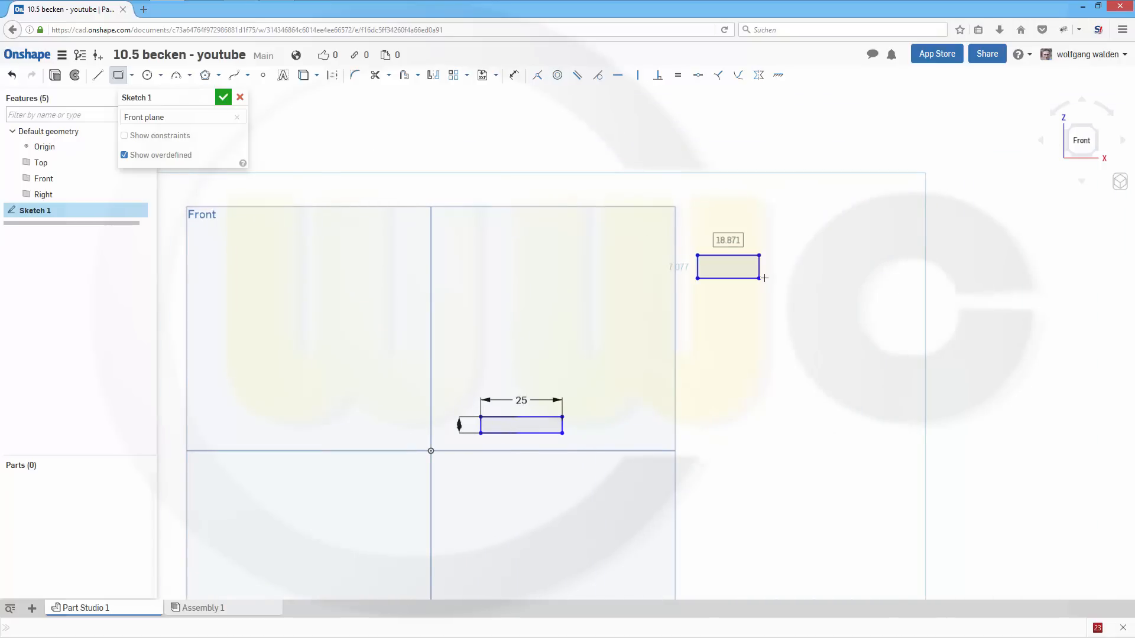
{"action": "type", "text": "20"}
{"action": "left_click", "coordinate": [678, 266]}
{"action": "type", "text": "10"}
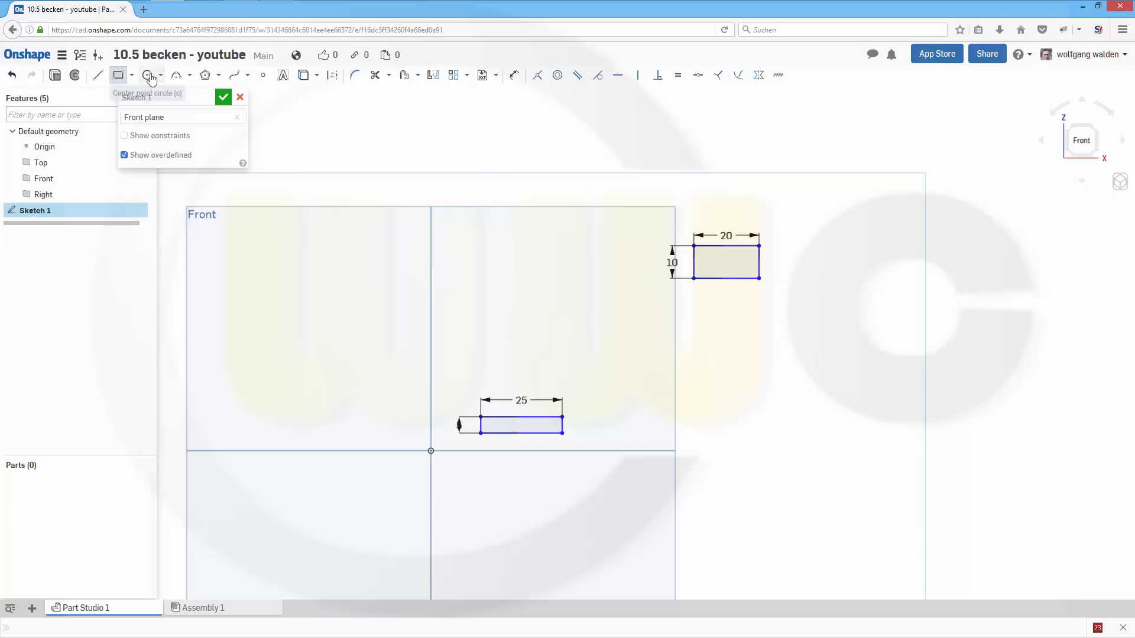
Draw two concentric centre-point circles above the bar, dimensioned Ø150 and Ø140.
{"action": "left_click", "coordinate": [146, 75]}
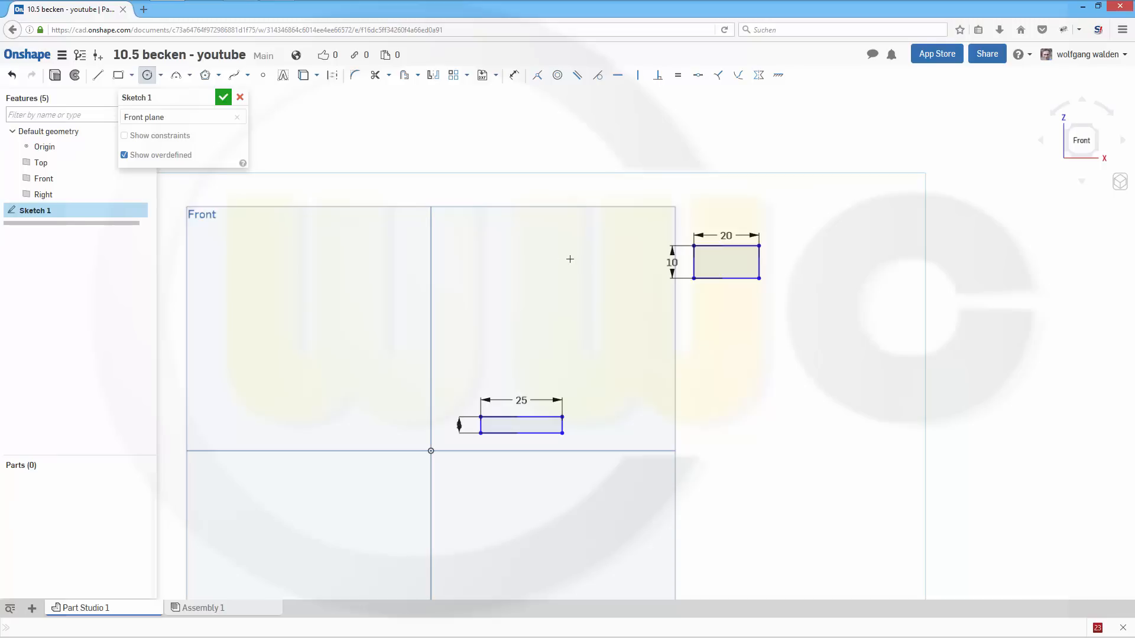
{"action": "left_click_drag", "start_coordinate": [570, 259], "coordinate": [665, 361]}
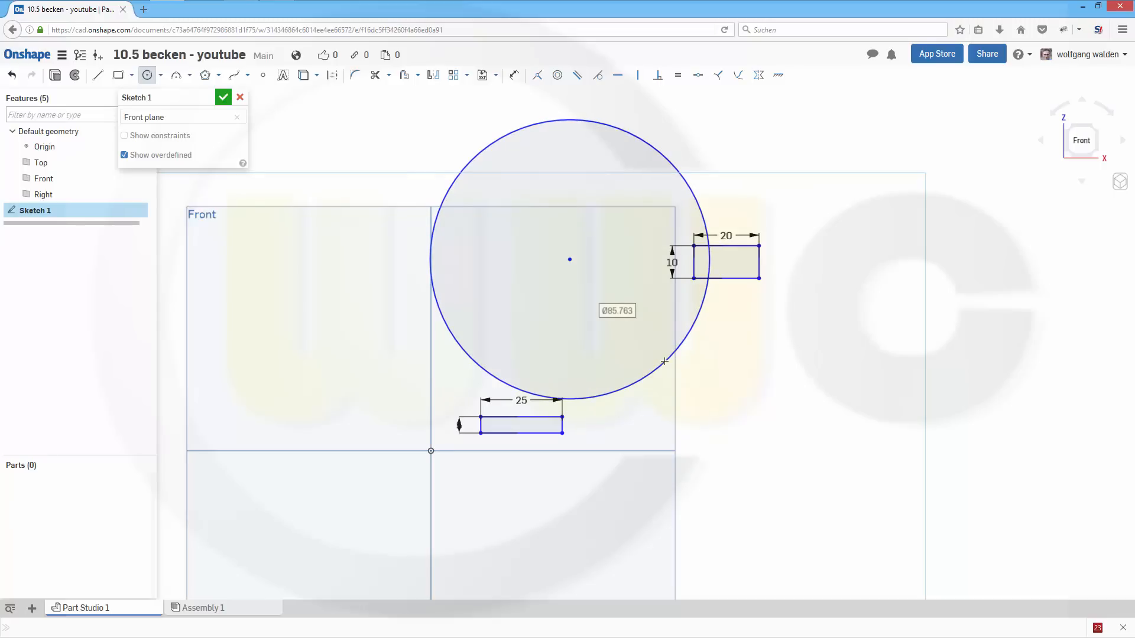
{"action": "type", "text": "150"}
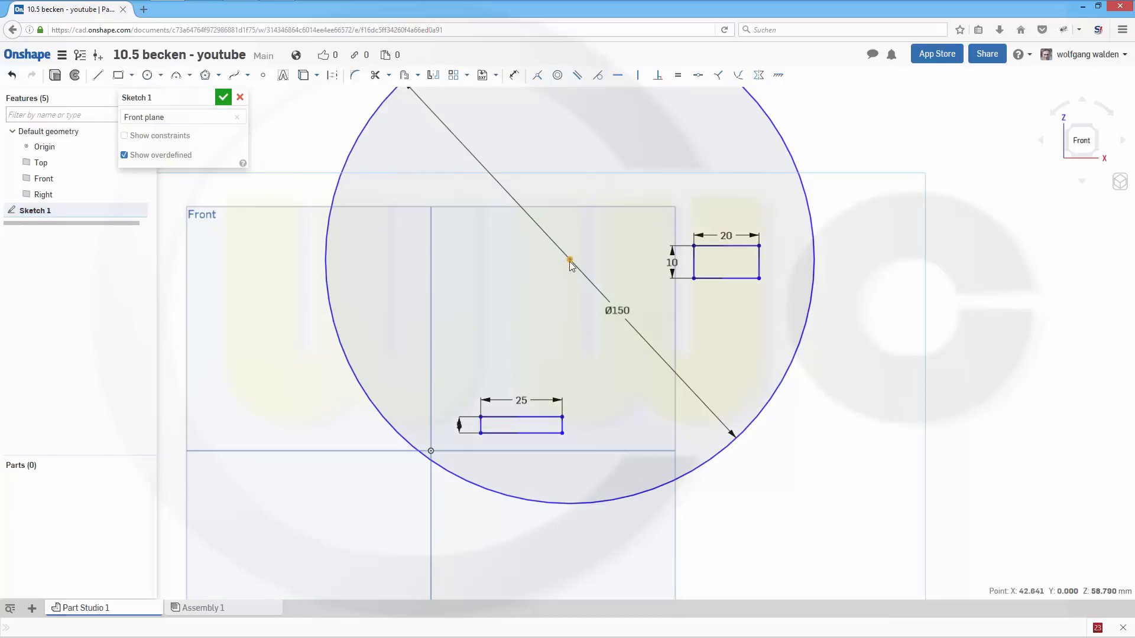
{"action": "left_click", "coordinate": [147, 74]}
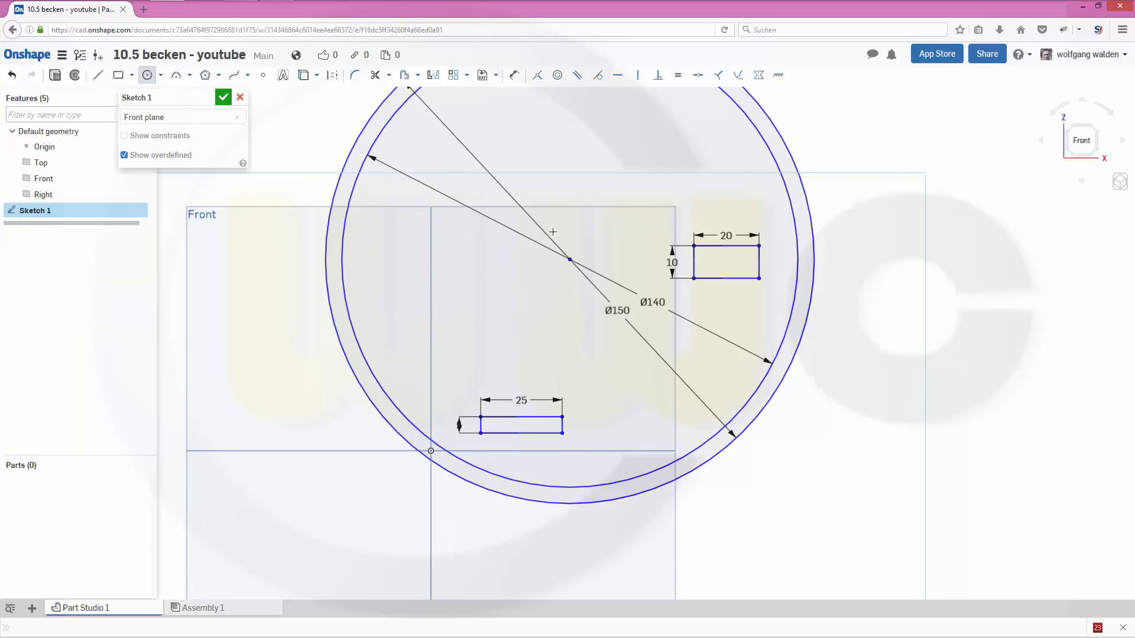
{"action": "mouse_move", "coordinate": [538, 76]}
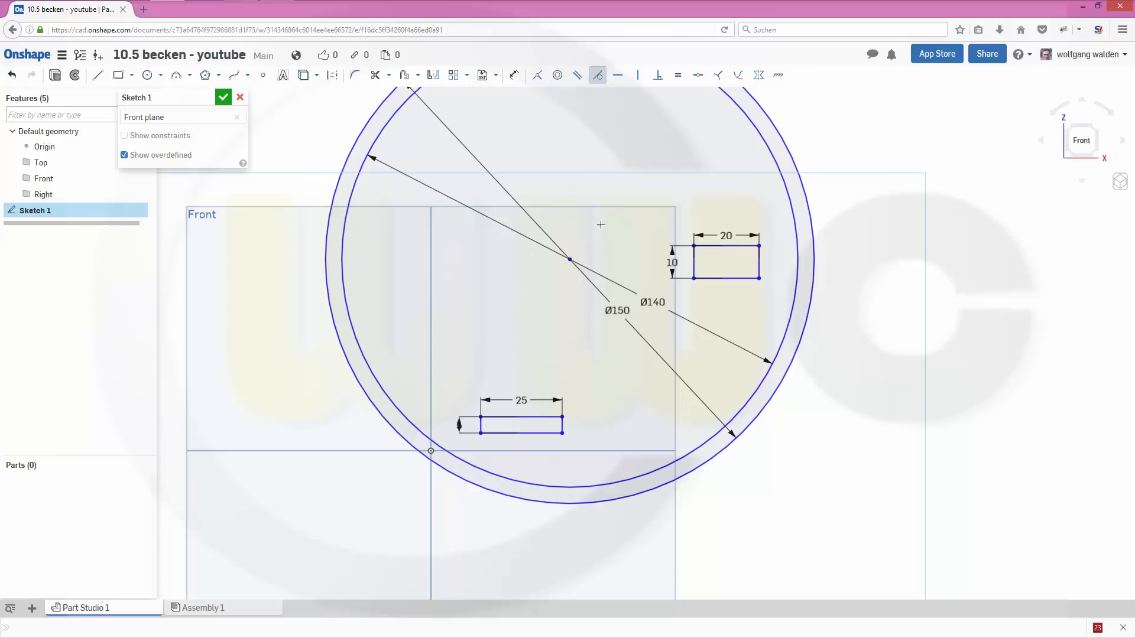
Trim the circles and rectangles down to a quarter-arc band joining the bar to the rim rectangle.
{"action": "left_click", "coordinate": [522, 433]}
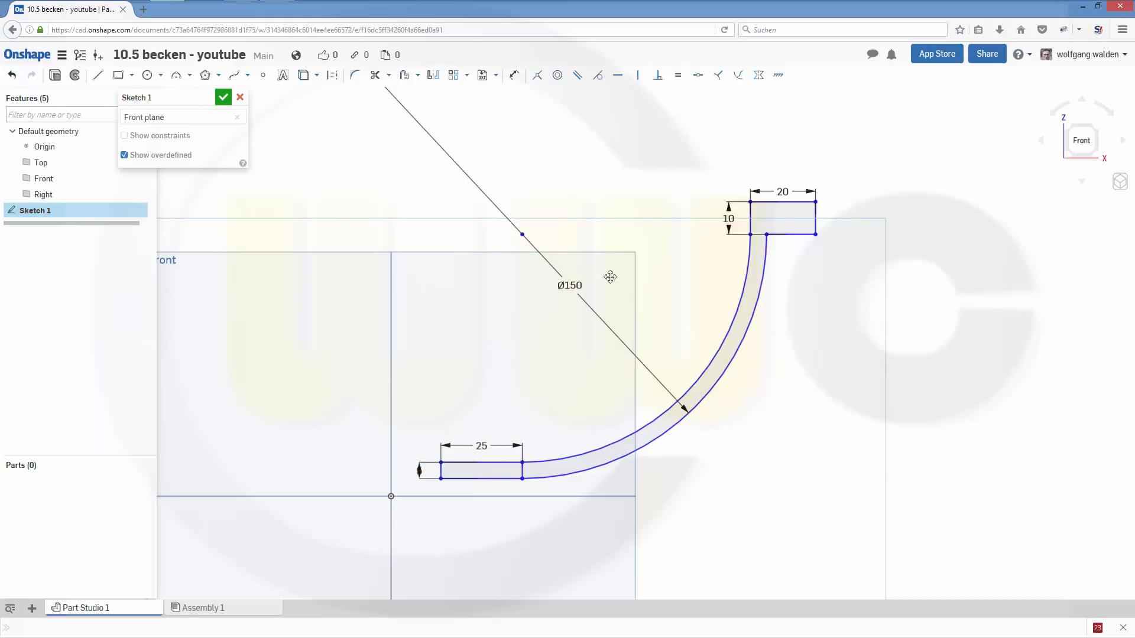
{"action": "mouse_move", "coordinate": [645, 361]}
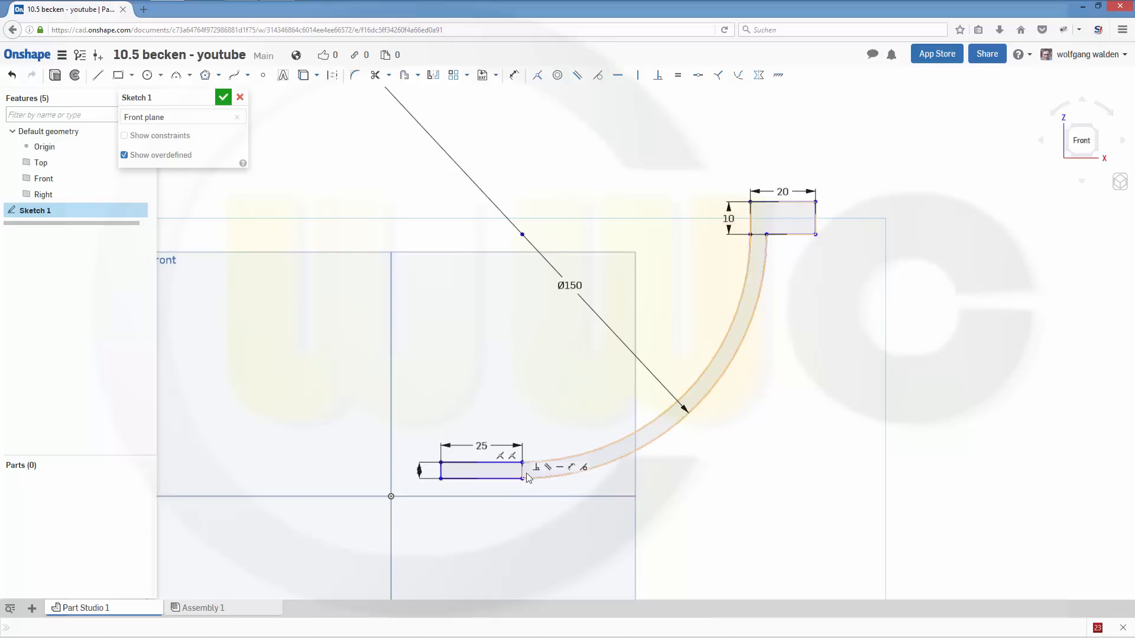
Make the origin axis line 50 long and constrain the profile coincident to the origin, 15 from the axis.
{"action": "right_click", "coordinate": [525, 474]}
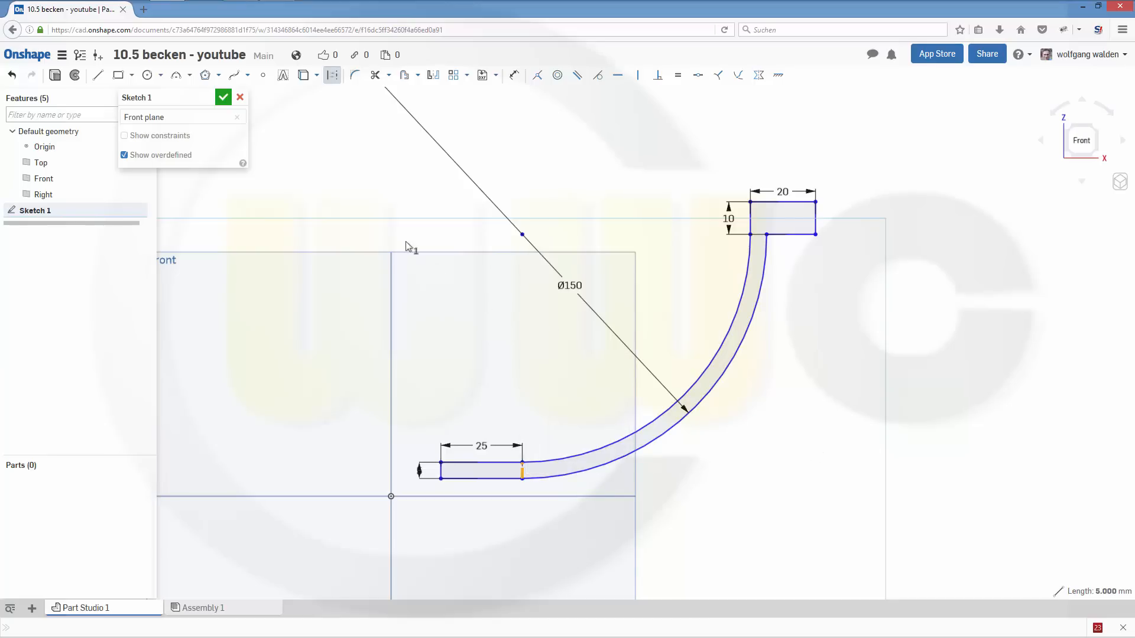
{"action": "mouse_move", "coordinate": [365, 170]}
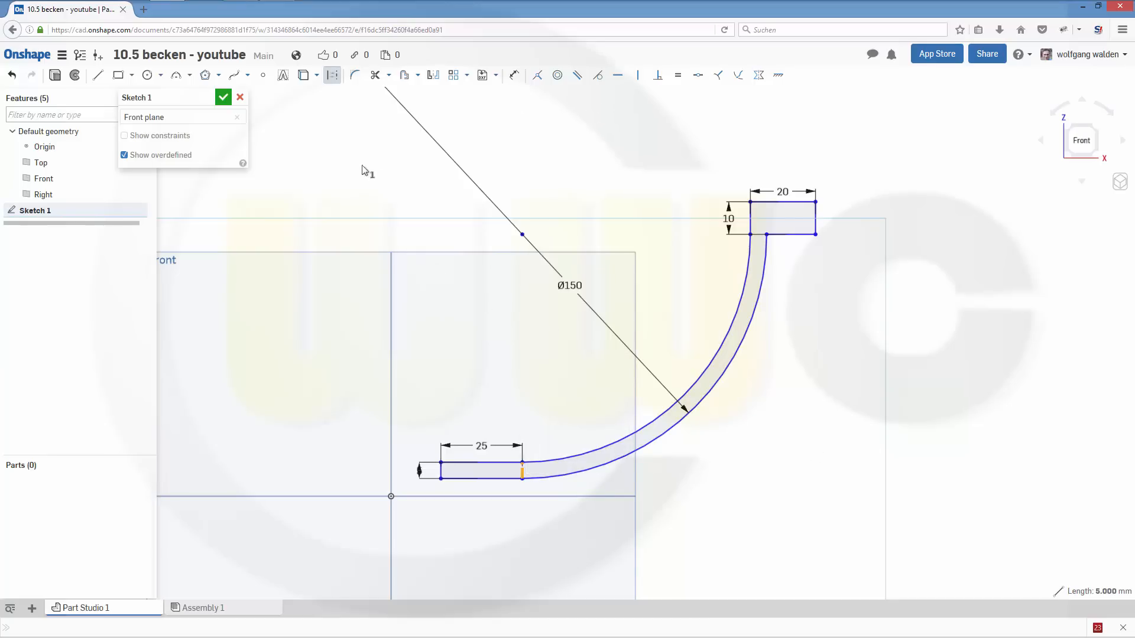
{"action": "mouse_move", "coordinate": [97, 74]}
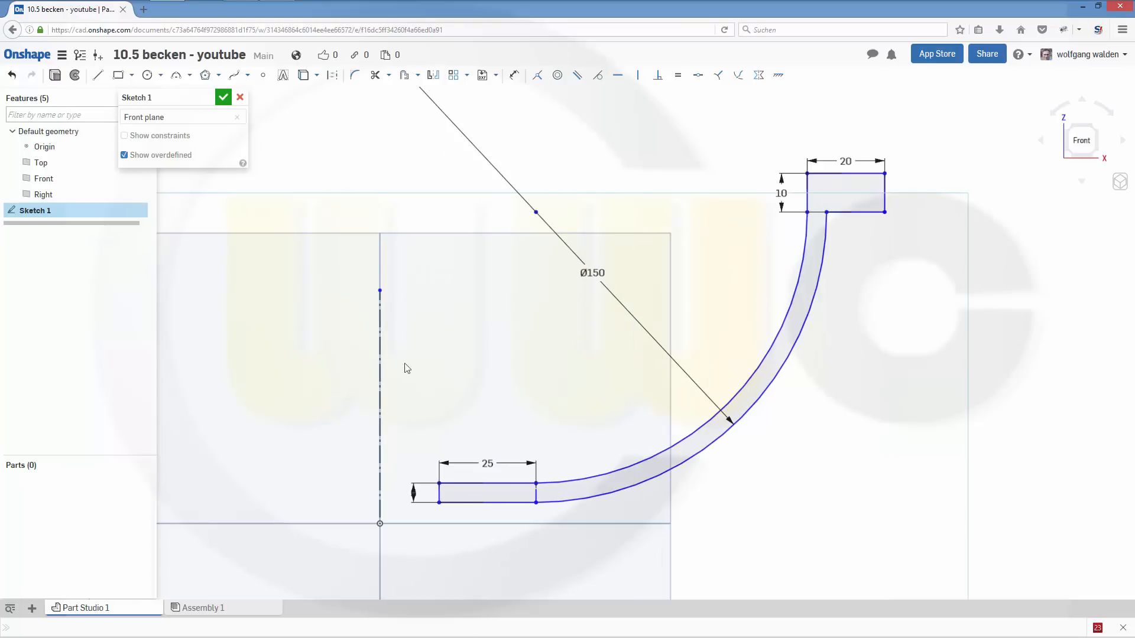
{"action": "mouse_move", "coordinate": [443, 88]}
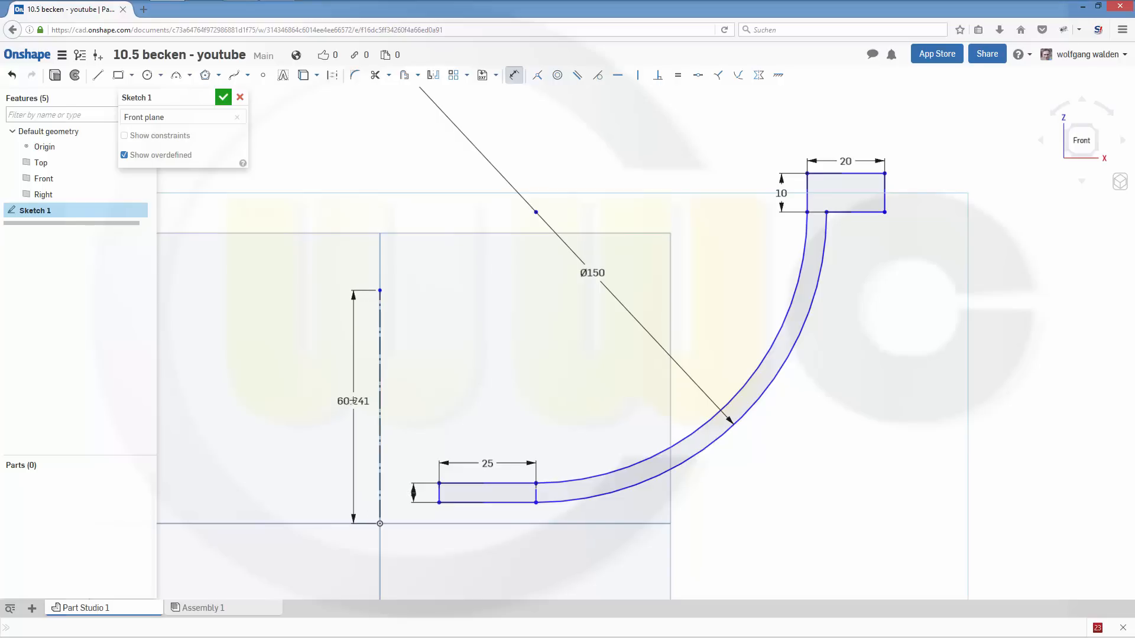
{"action": "double_click", "coordinate": [353, 401]}
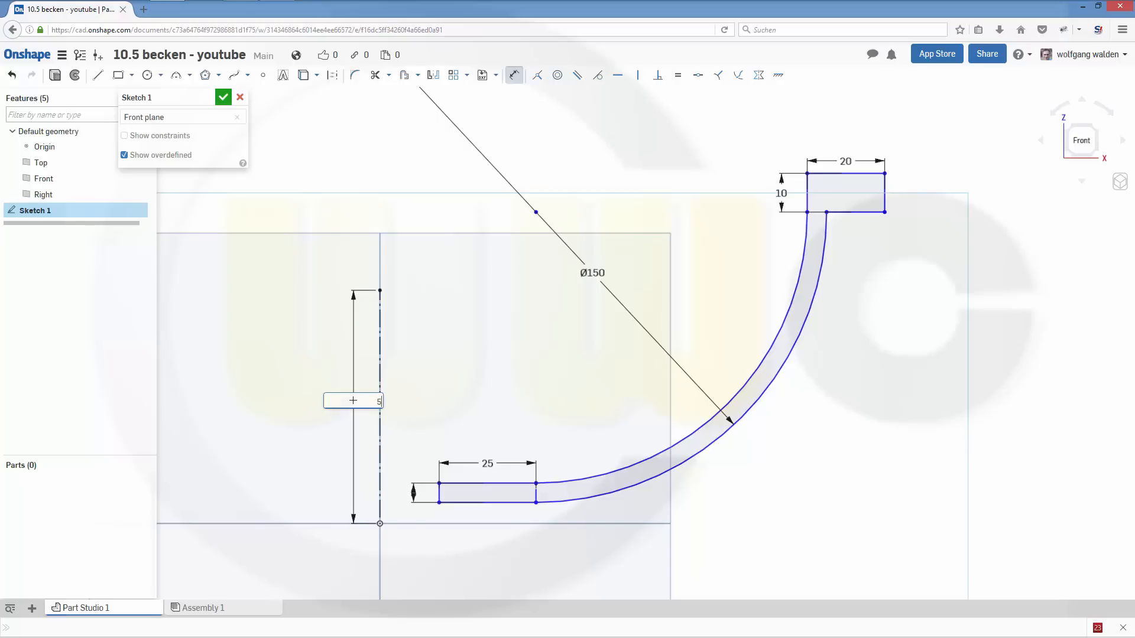
{"action": "type", "text": "50"}
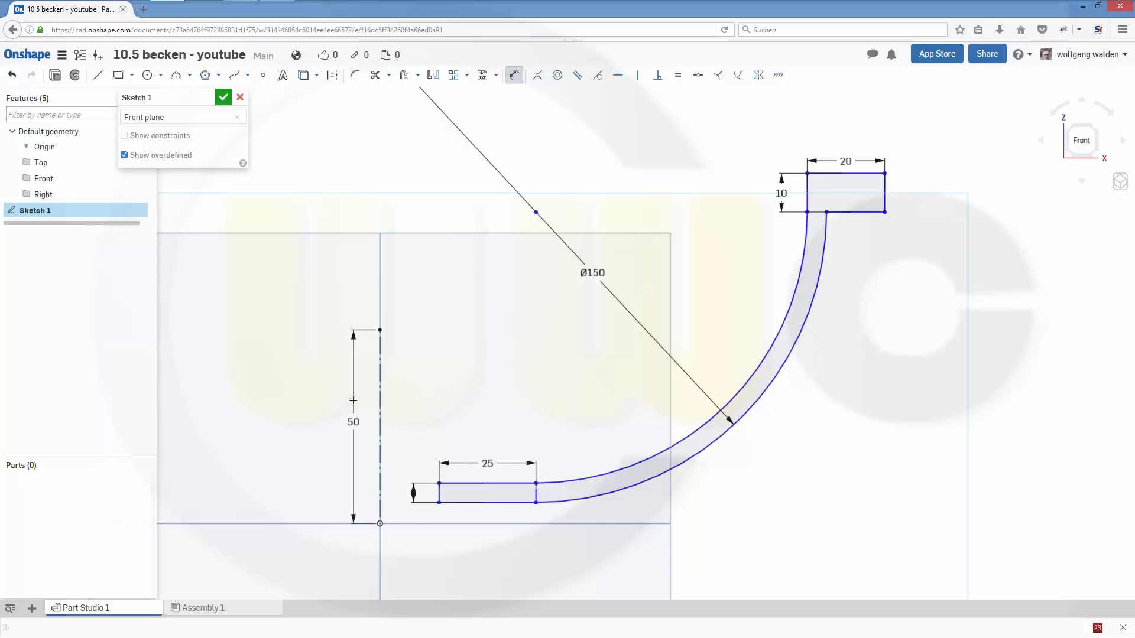
{"action": "mouse_move", "coordinate": [416, 418]}
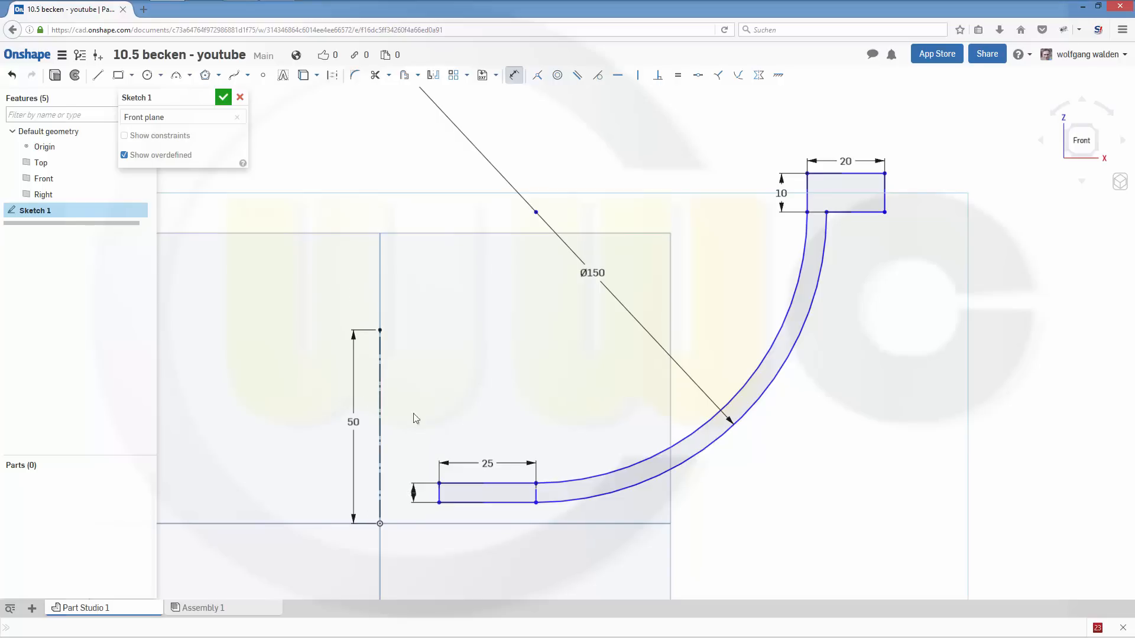
{"action": "left_click", "coordinate": [592, 273]}
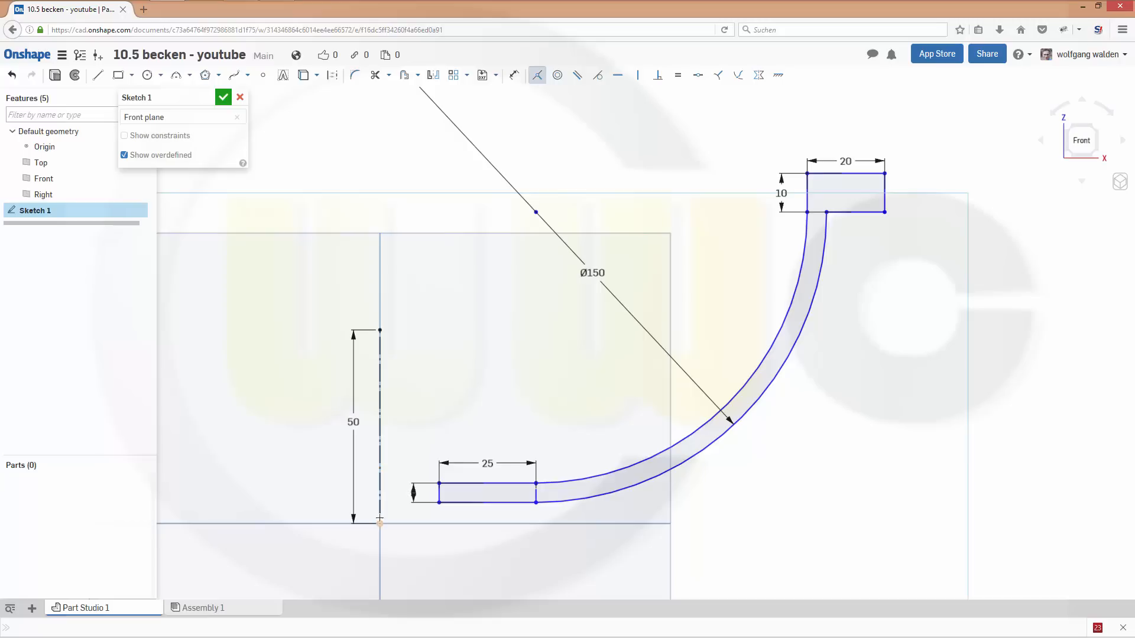
{"action": "mouse_move", "coordinate": [379, 520]}
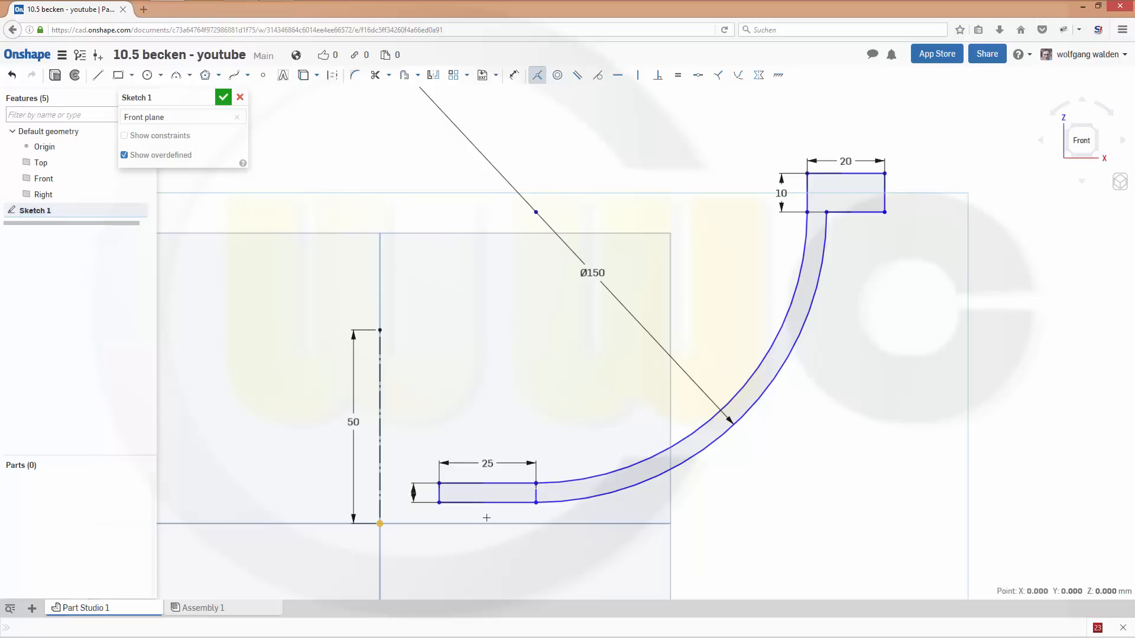
{"action": "mouse_move", "coordinate": [501, 575]}
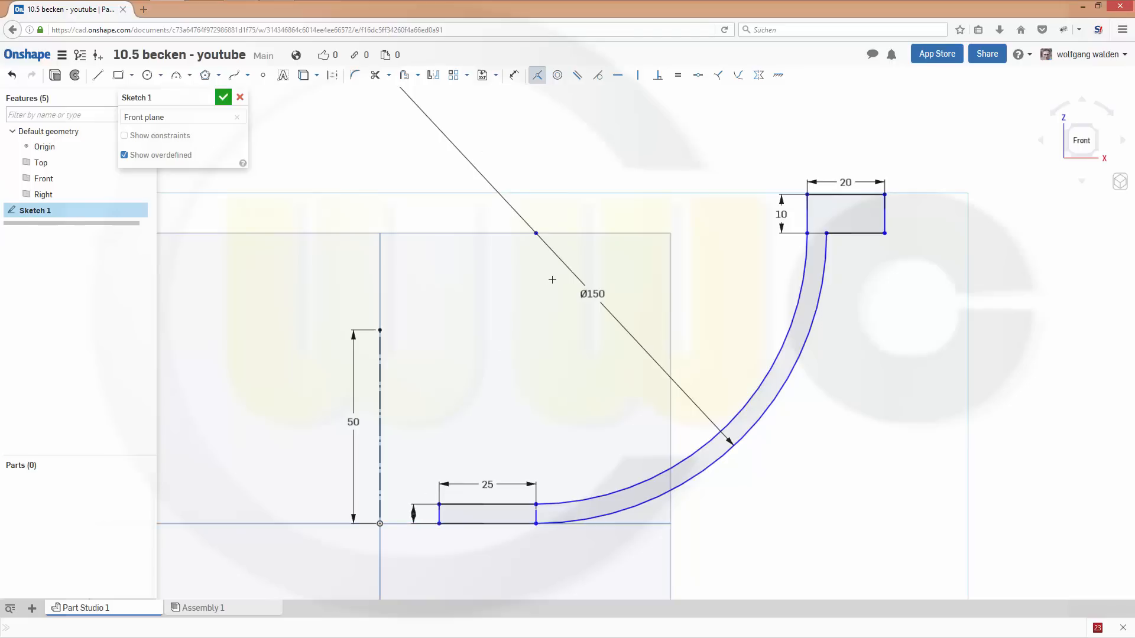
{"action": "mouse_move", "coordinate": [513, 74]}
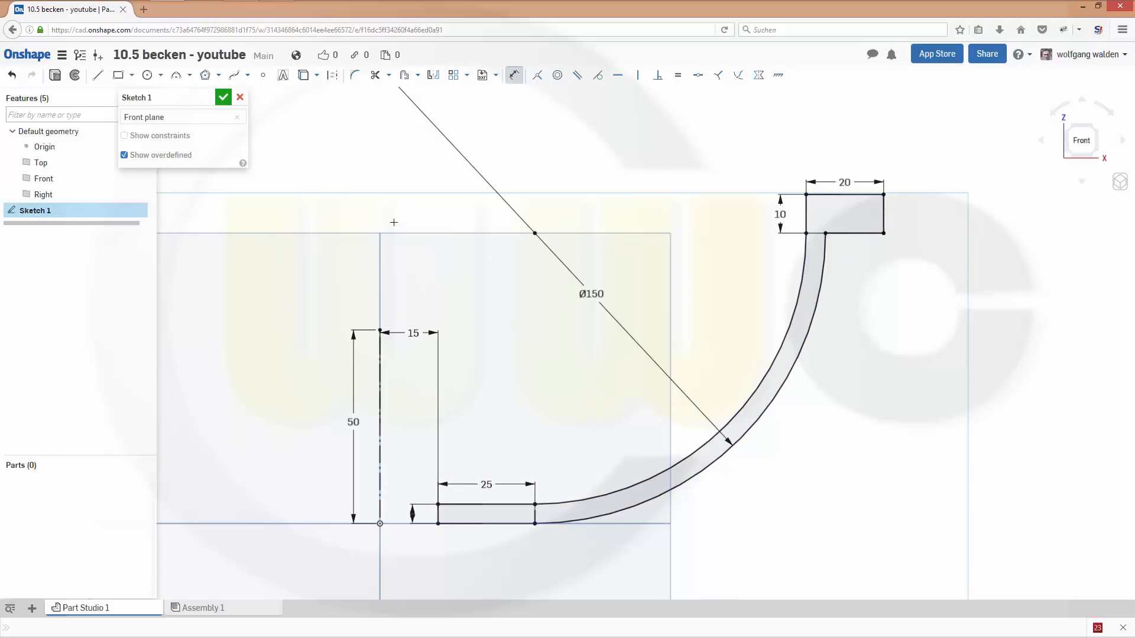
Accept Sketch 1 so the constrained bowl profile is listed in the part studio.
{"action": "left_click", "coordinate": [224, 97]}
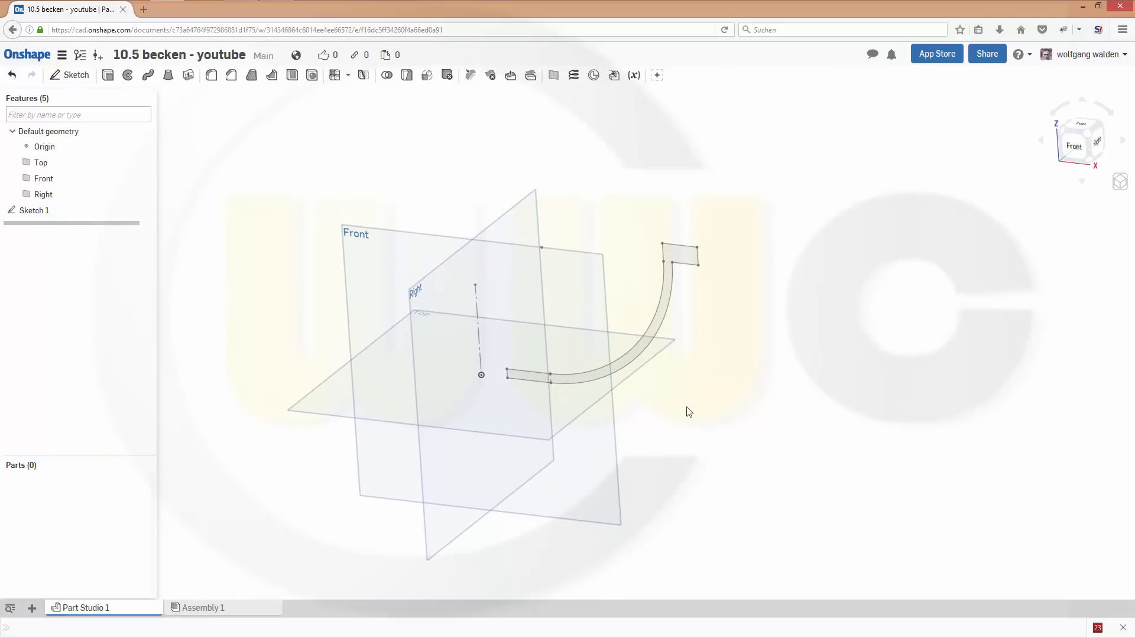
{"action": "mouse_move", "coordinate": [708, 171]}
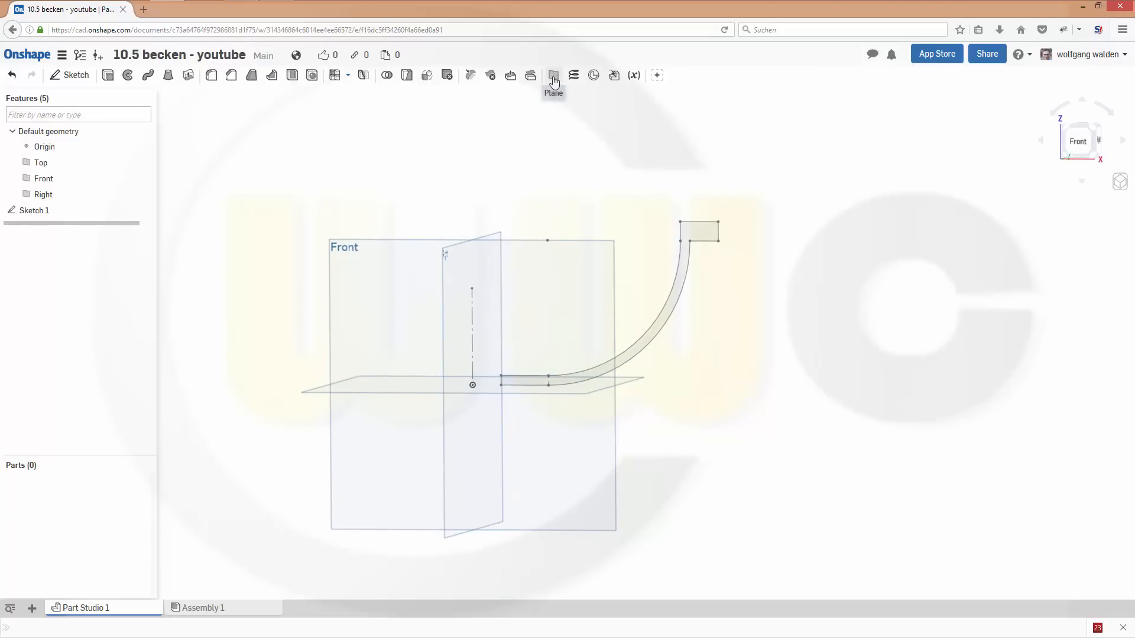
Create Plane 1 by Line Angle through Sketch 1's axis line at 30 degrees.
{"action": "left_click", "coordinate": [552, 76]}
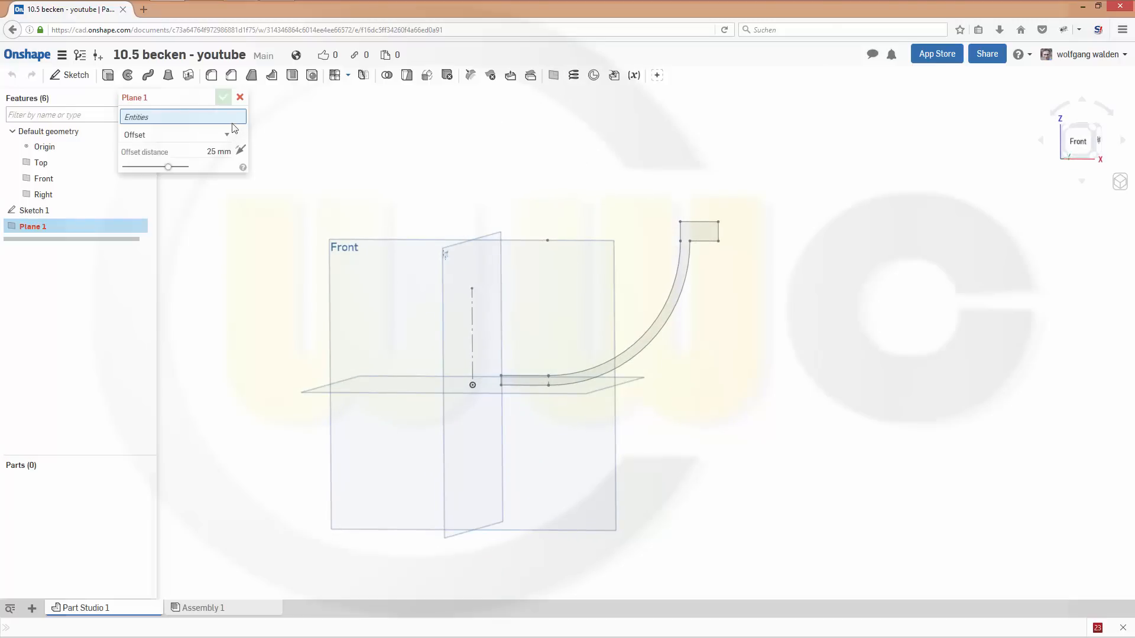
{"action": "left_click", "coordinate": [176, 135]}
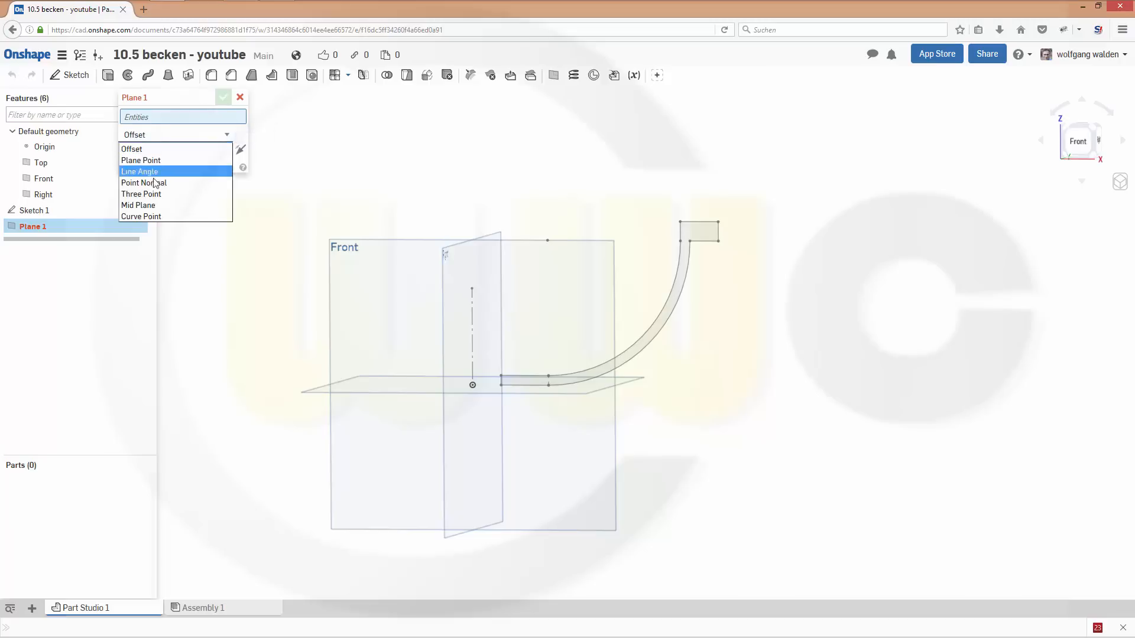
{"action": "left_click", "coordinate": [140, 171]}
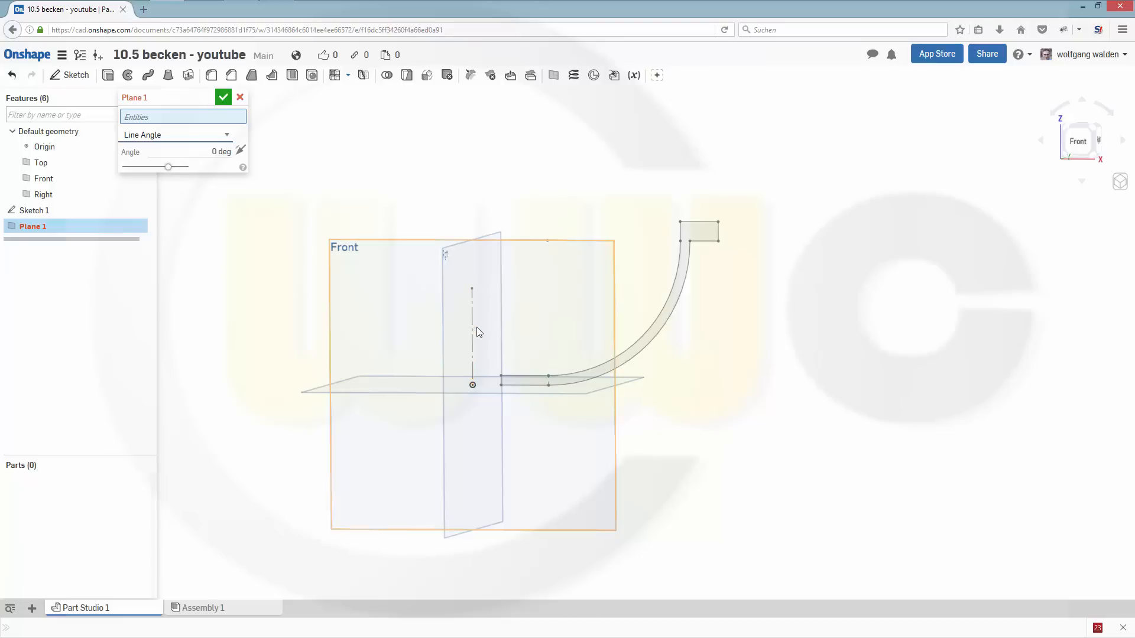
{"action": "left_click", "coordinate": [471, 331]}
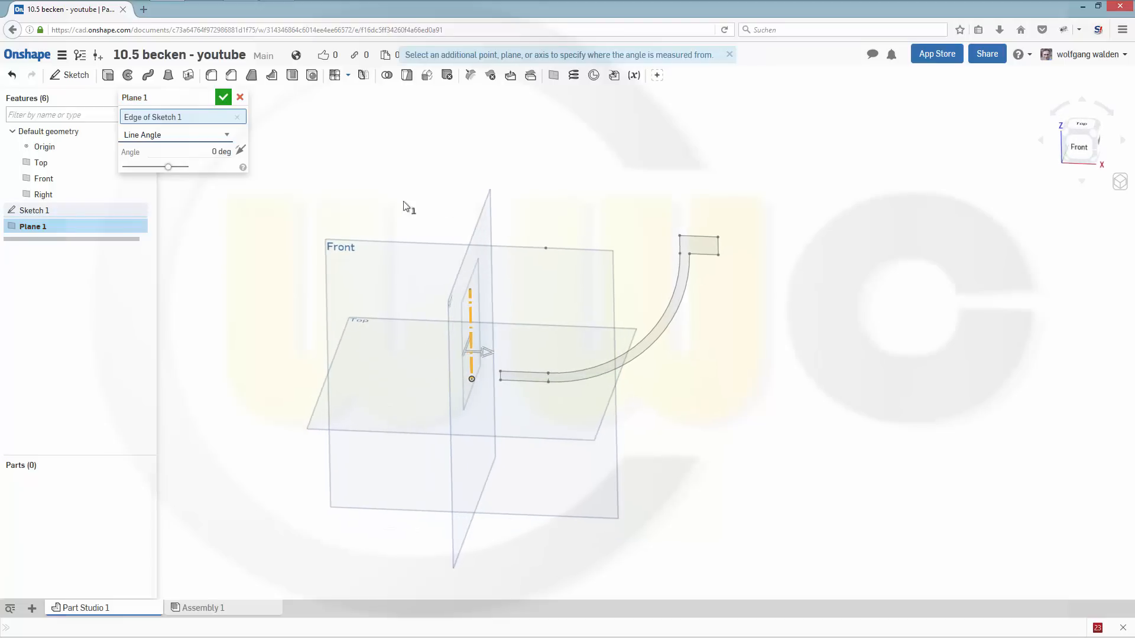
{"action": "left_click", "coordinate": [202, 152]}
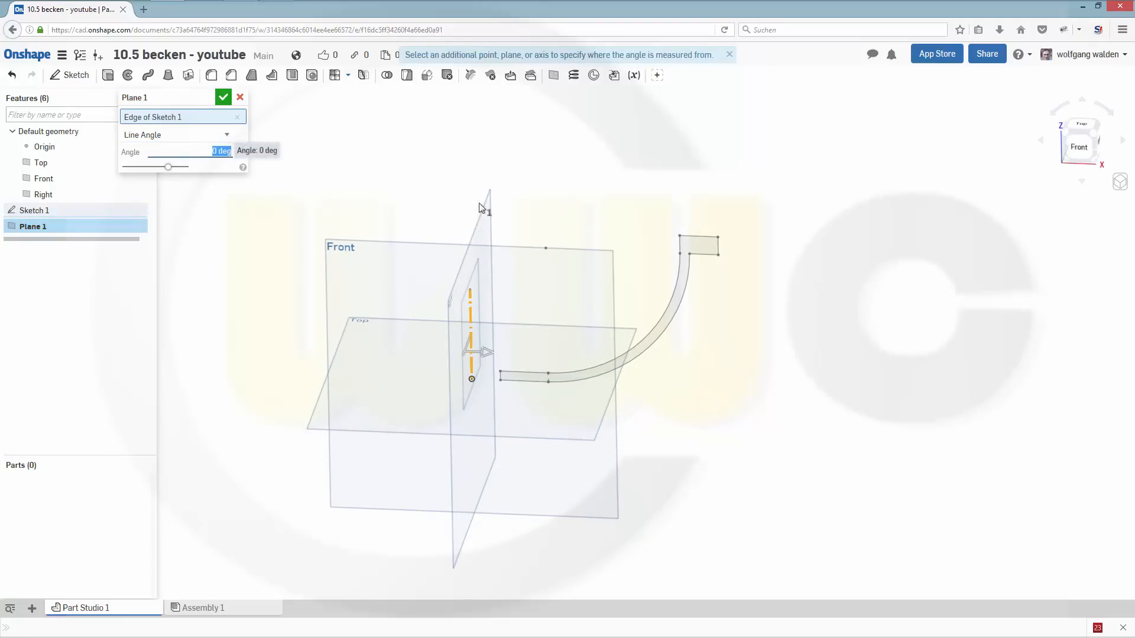
{"action": "type", "text": "30"}
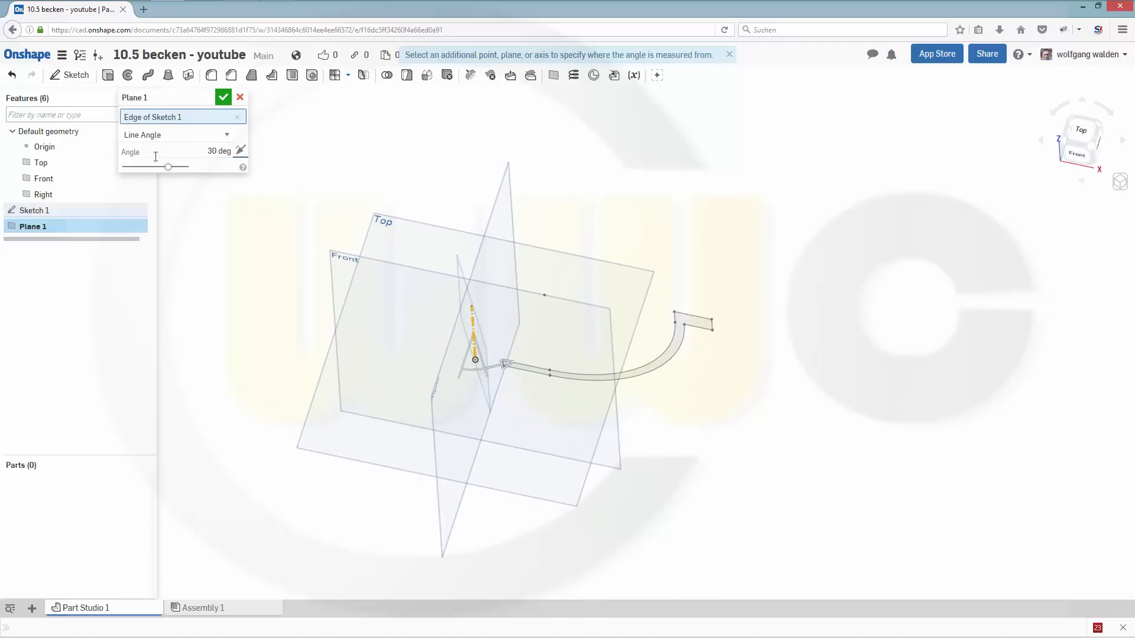
{"action": "mouse_move", "coordinate": [361, 197]}
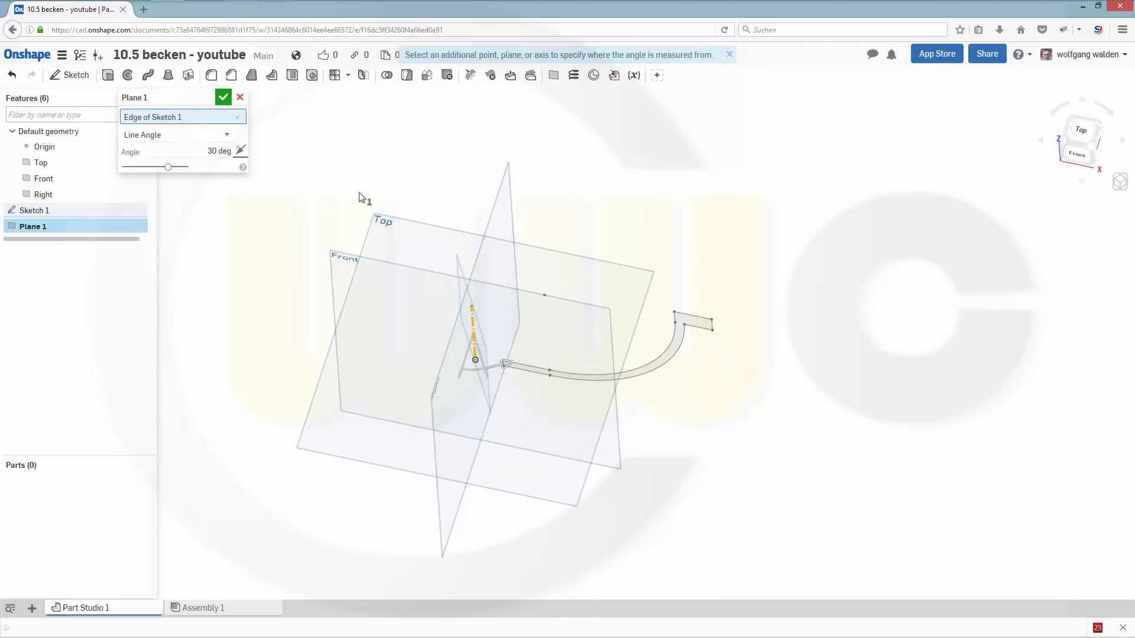
{"action": "left_click", "coordinate": [240, 97]}
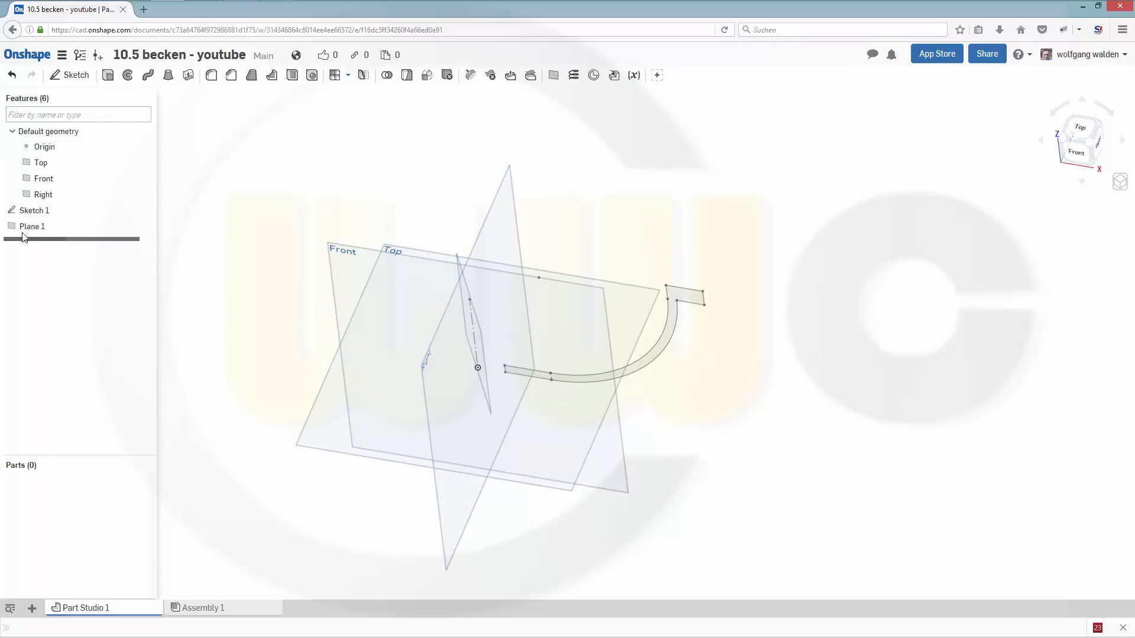
Copy Sketch 1, paste it onto Plane 1 as Sketch 2, and reopen Sketch 2 for editing.
{"action": "right_click", "coordinate": [32, 210]}
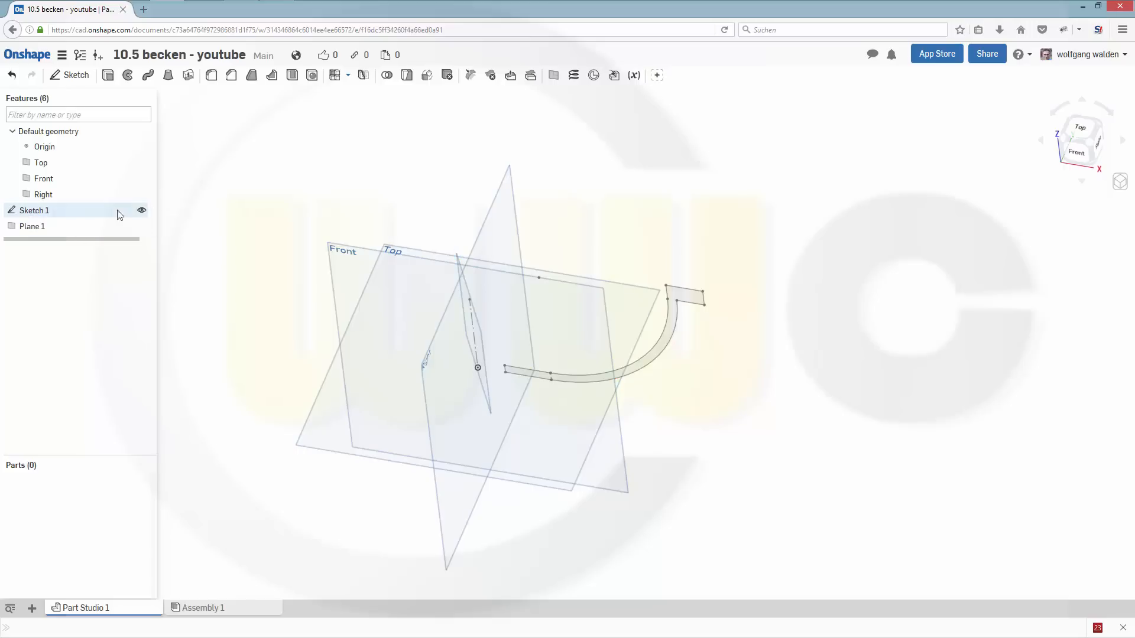
{"action": "right_click", "coordinate": [32, 226]}
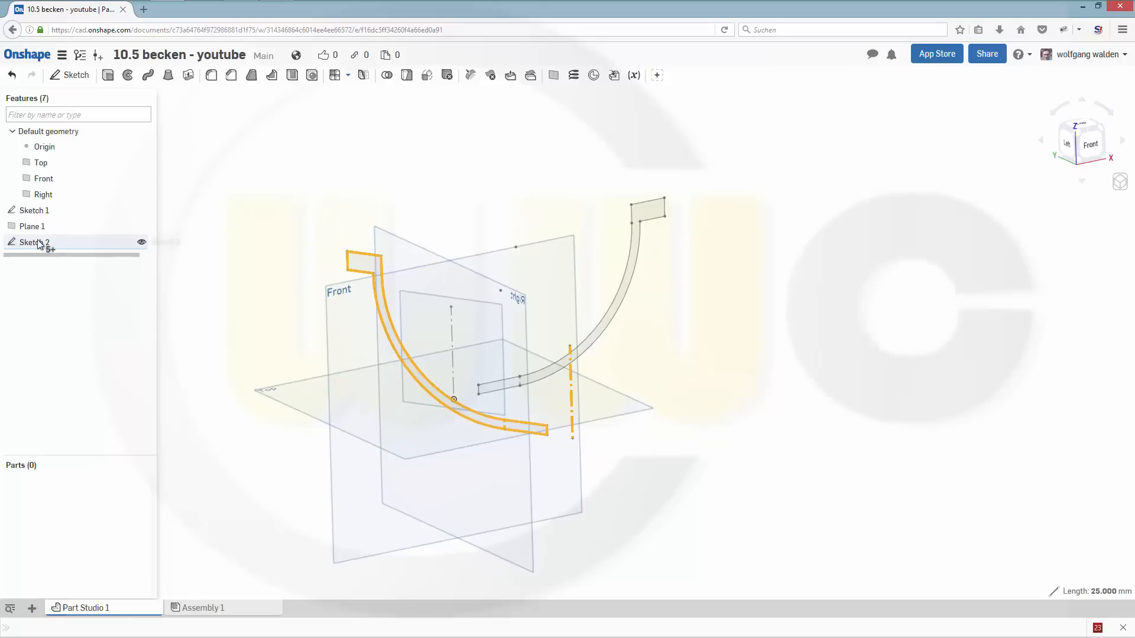
{"action": "double_click", "coordinate": [34, 241]}
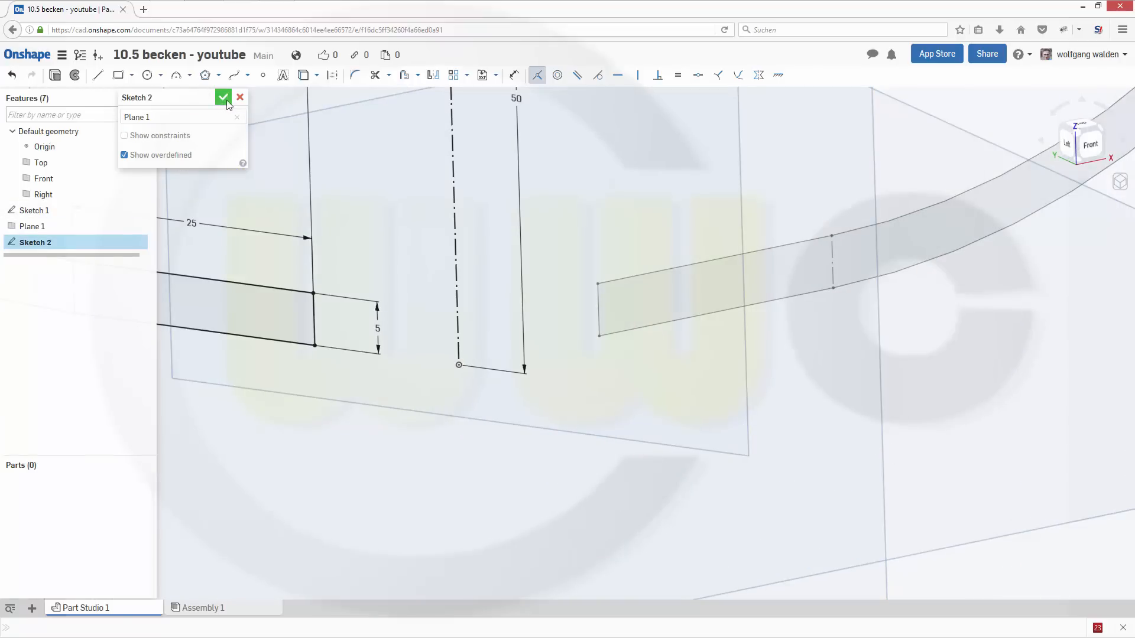
Close Sketch 2 and reverse Plane 1's 30-degree tilt with Opposite direction.
{"action": "left_click", "coordinate": [223, 97]}
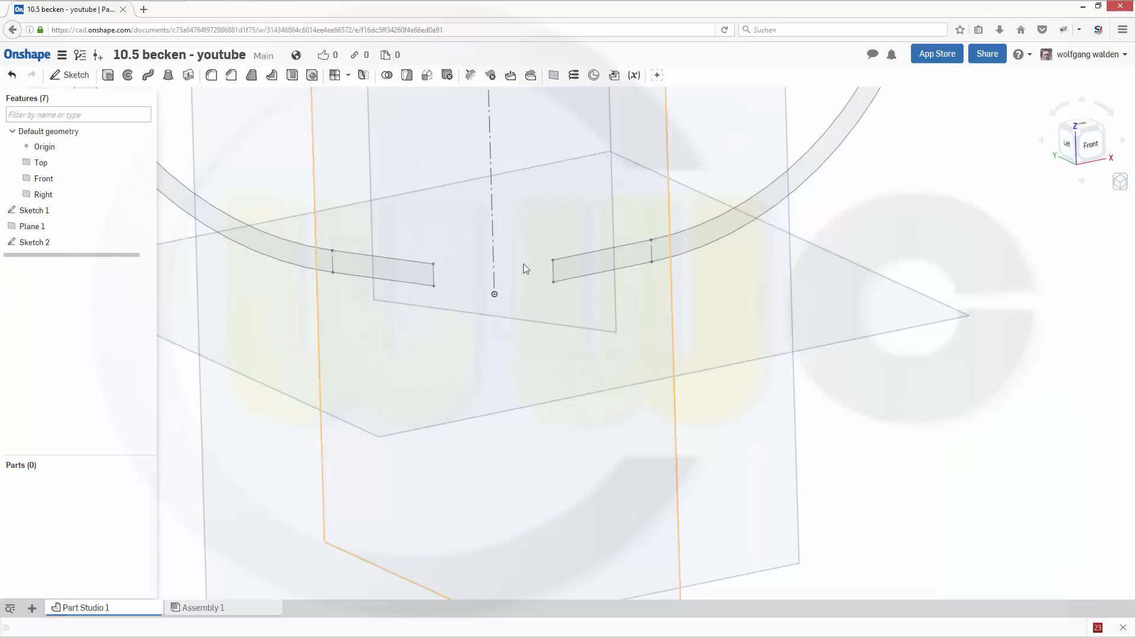
{"action": "left_click_drag", "start_coordinate": [526, 269], "coordinate": [521, 156]}
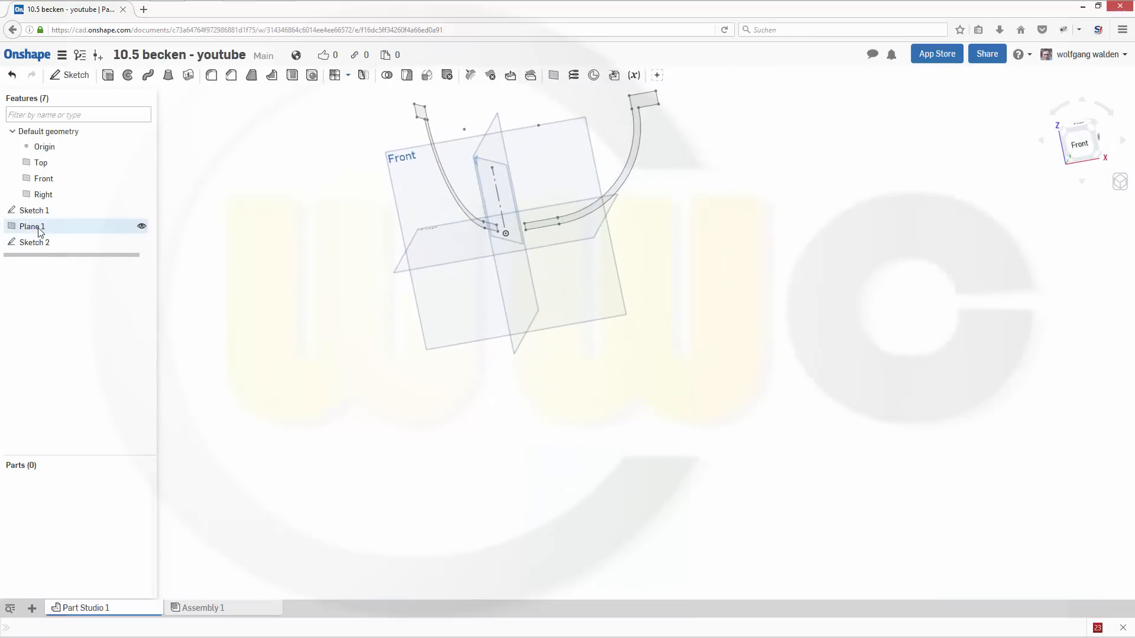
{"action": "double_click", "coordinate": [33, 226]}
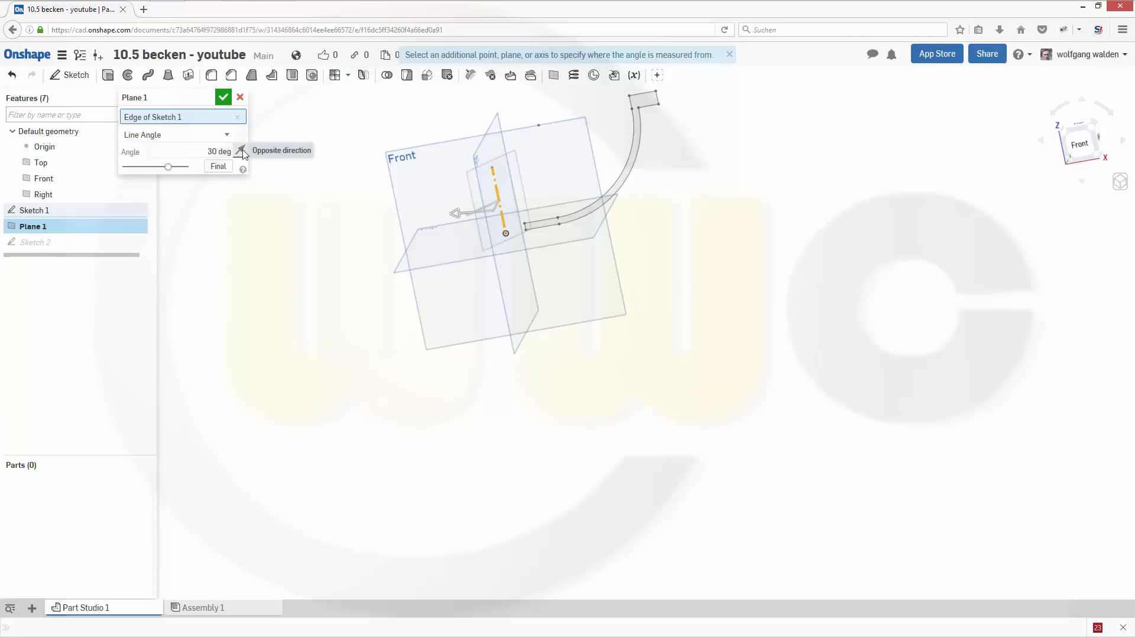
{"action": "mouse_move", "coordinate": [217, 167]}
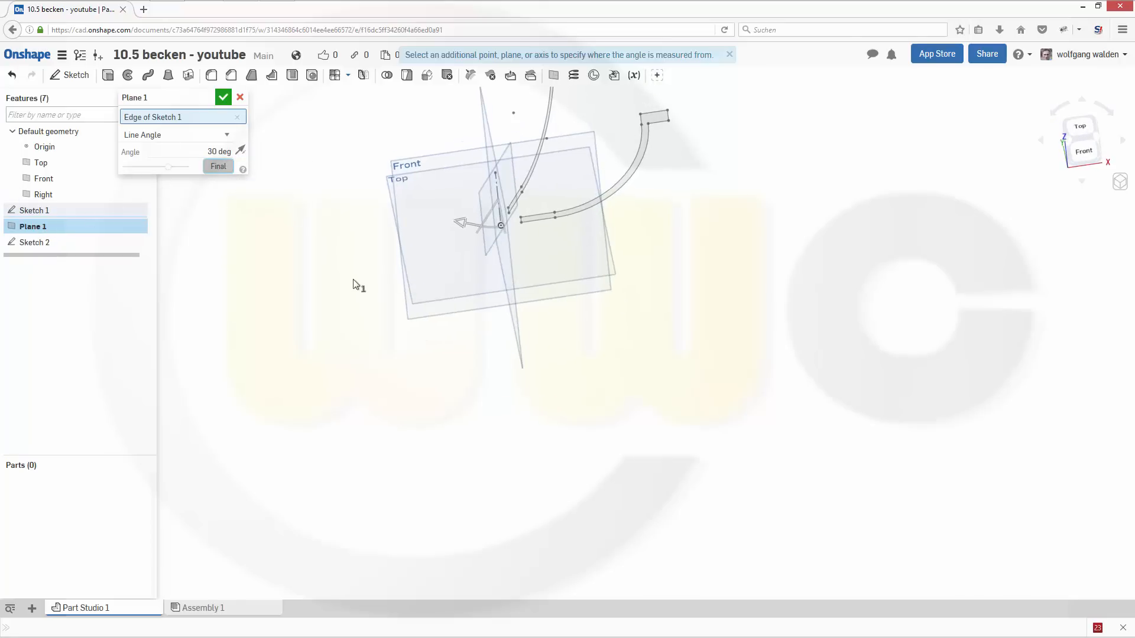
{"action": "left_click", "coordinate": [224, 97]}
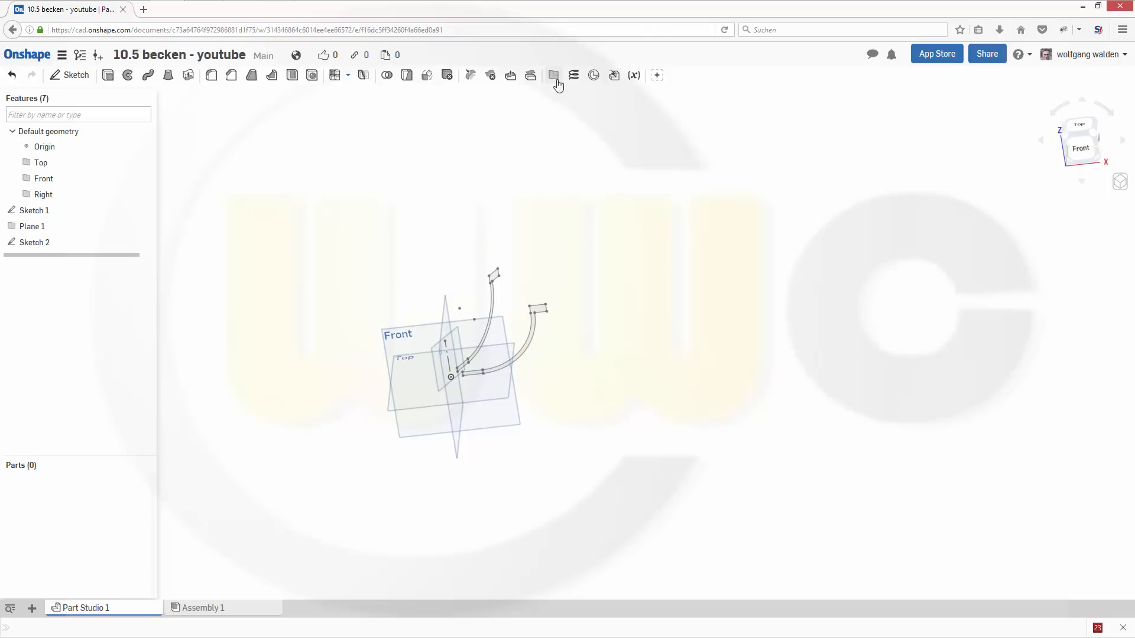
Define Plane 2 by Line Angle on Sketch 2's axis edge at 150 degrees, direction flipped.
{"action": "left_click", "coordinate": [553, 76]}
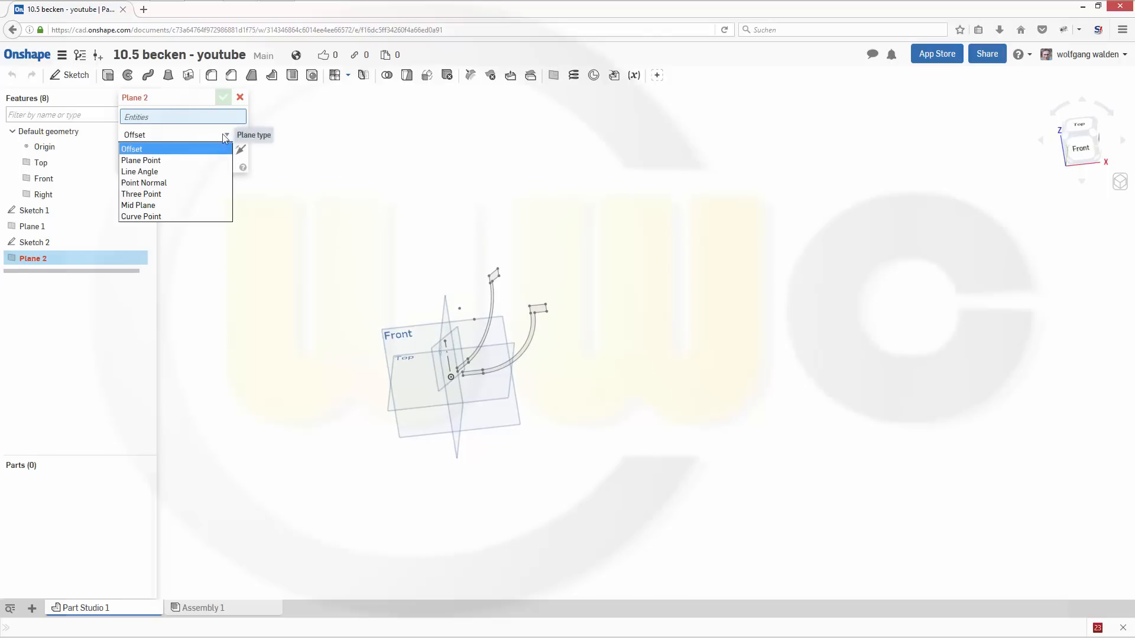
{"action": "left_click", "coordinate": [140, 172]}
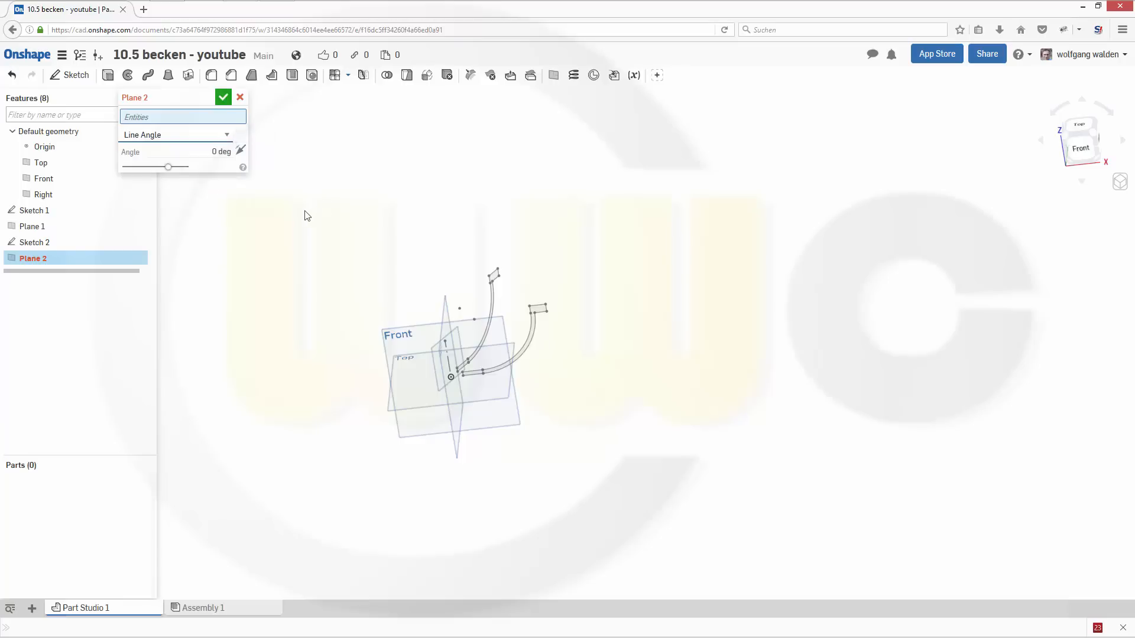
{"action": "mouse_move", "coordinate": [221, 167]}
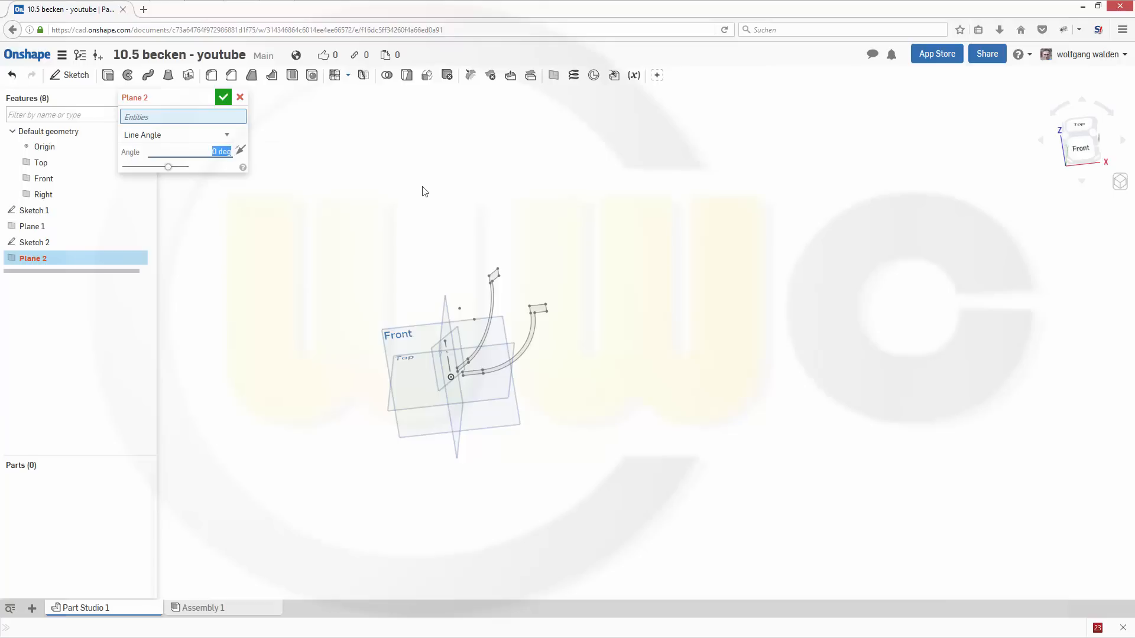
{"action": "mouse_move", "coordinate": [393, 206]}
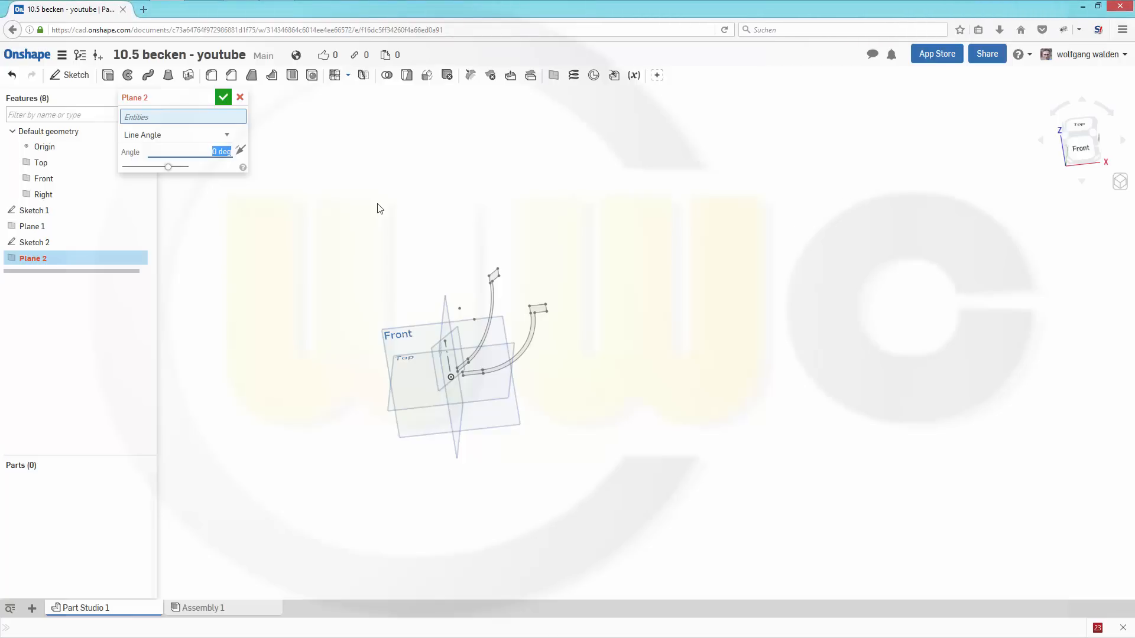
{"action": "mouse_move", "coordinate": [389, 221]}
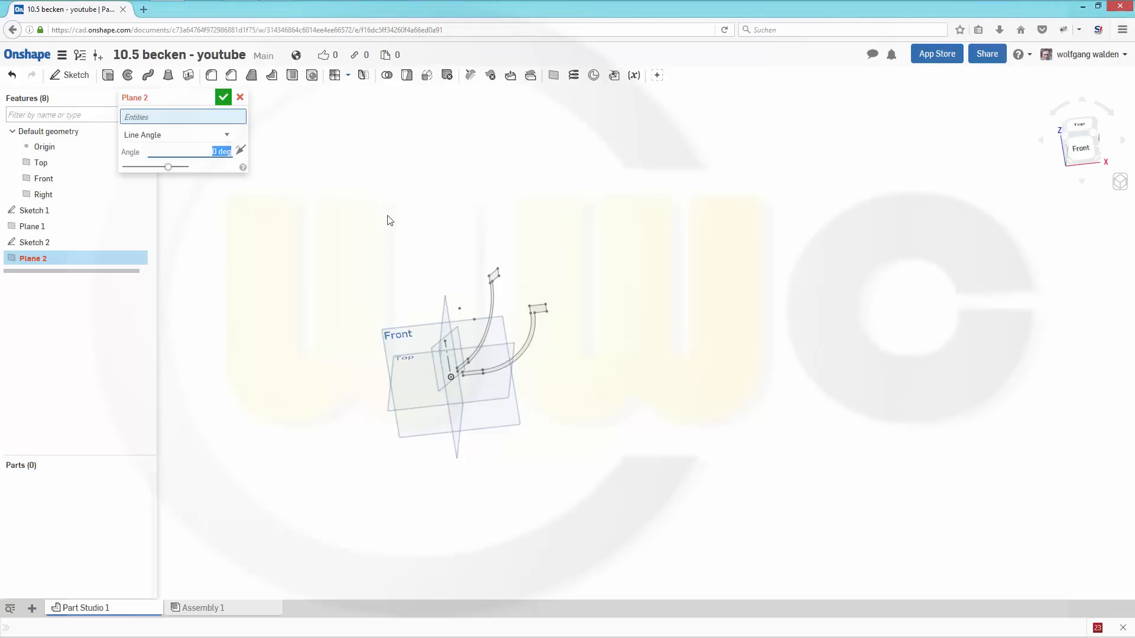
{"action": "mouse_move", "coordinate": [457, 173]}
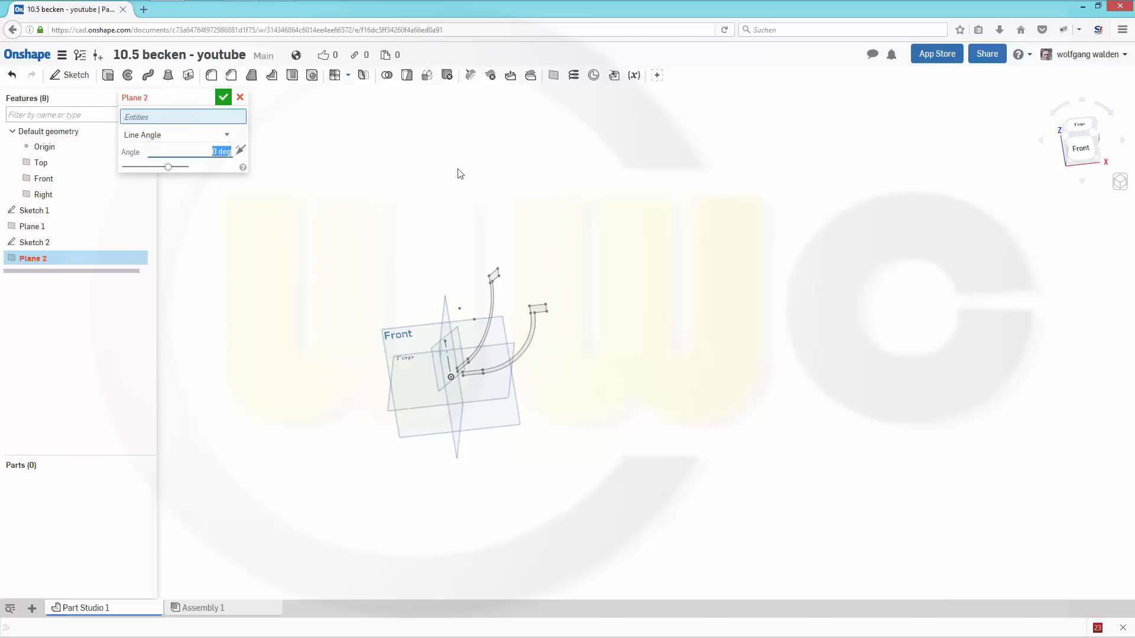
{"action": "type", "text": "1"}
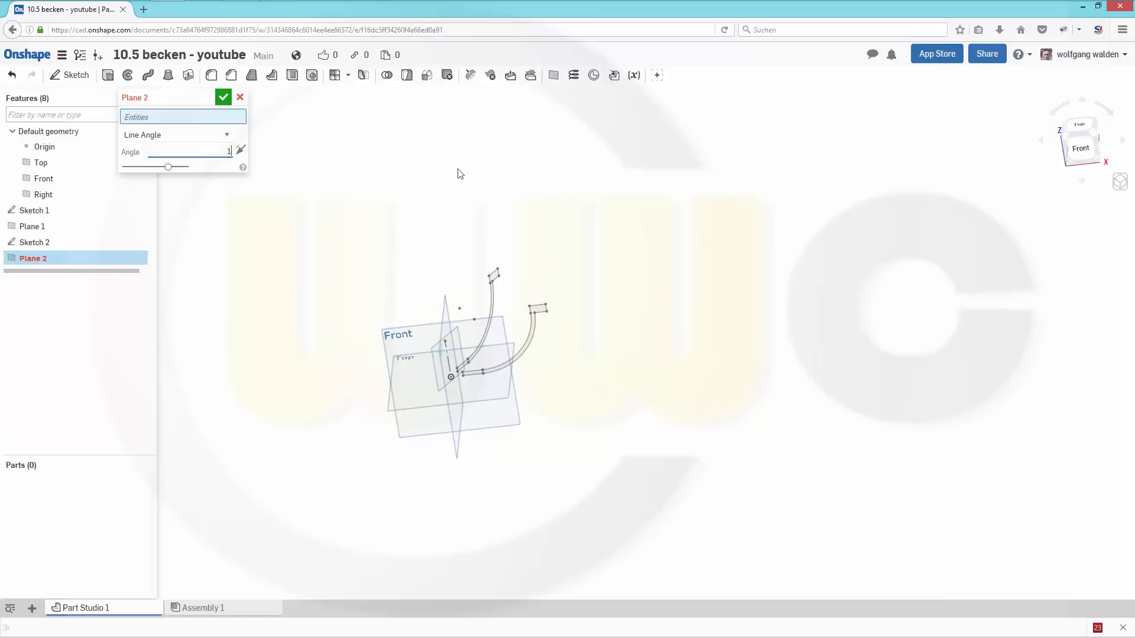
{"action": "type", "text": "50 deg"}
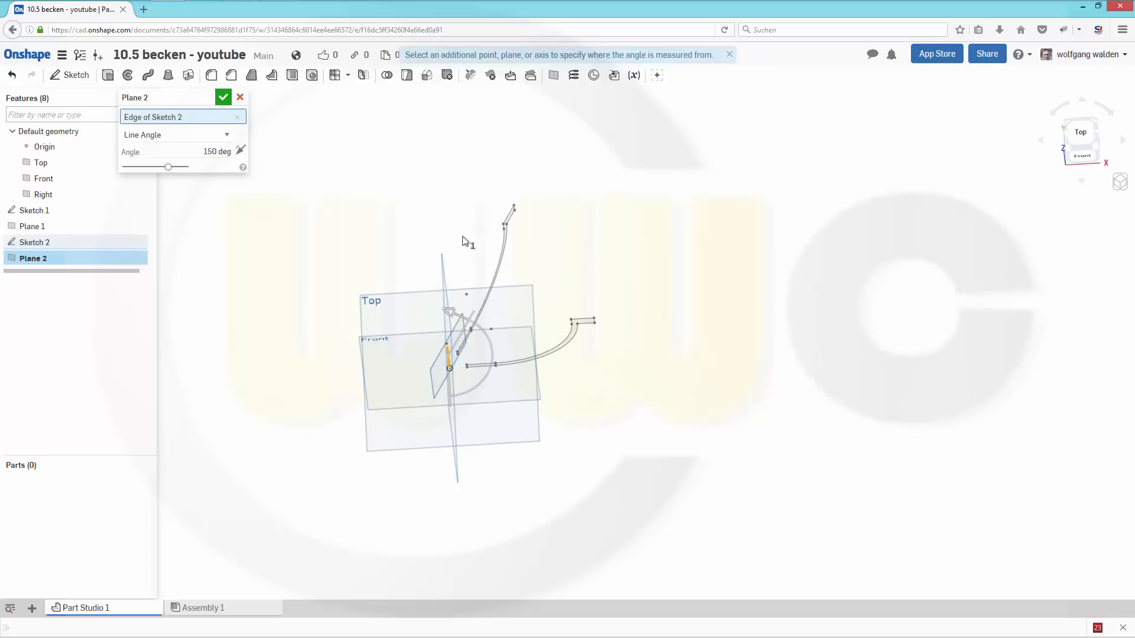
{"action": "mouse_move", "coordinate": [270, 272]}
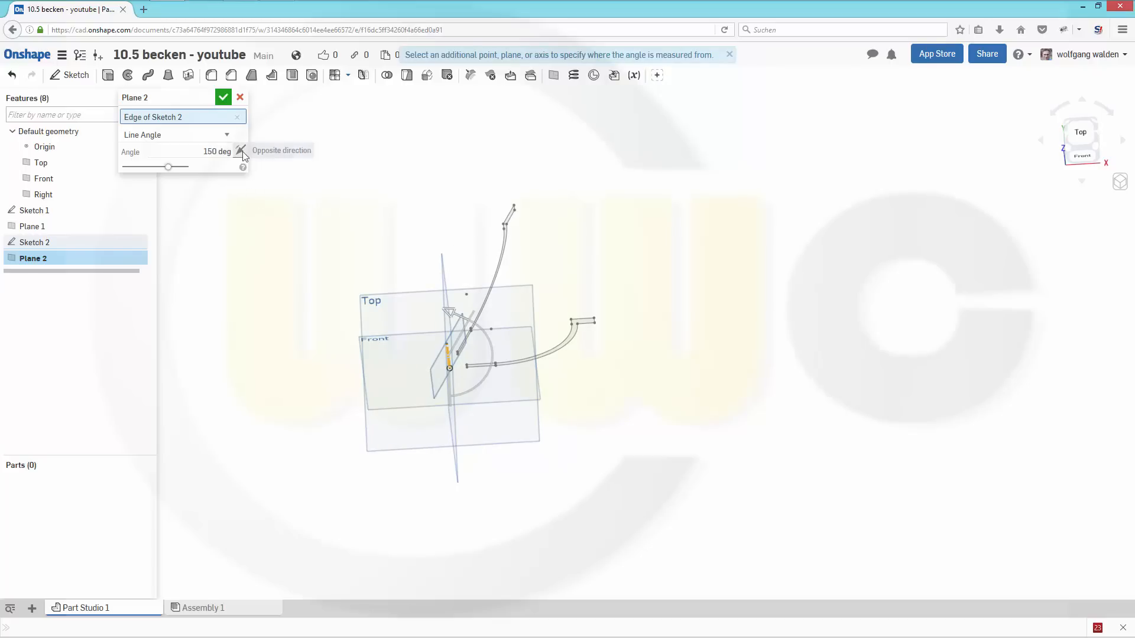
{"action": "left_click", "coordinate": [241, 151]}
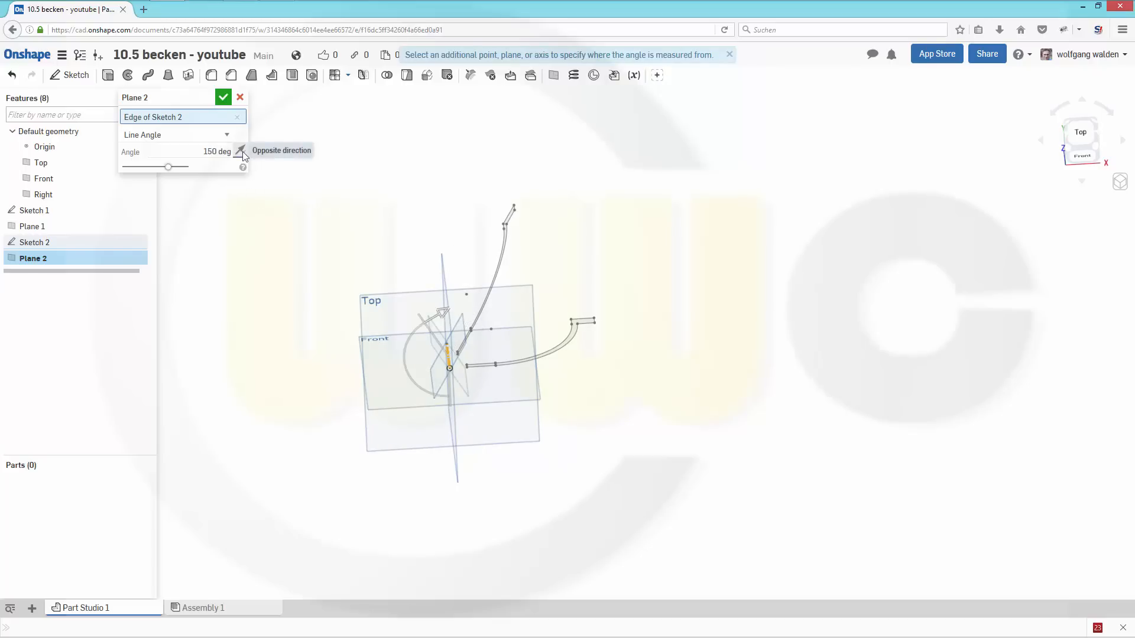
{"action": "mouse_move", "coordinate": [240, 117]}
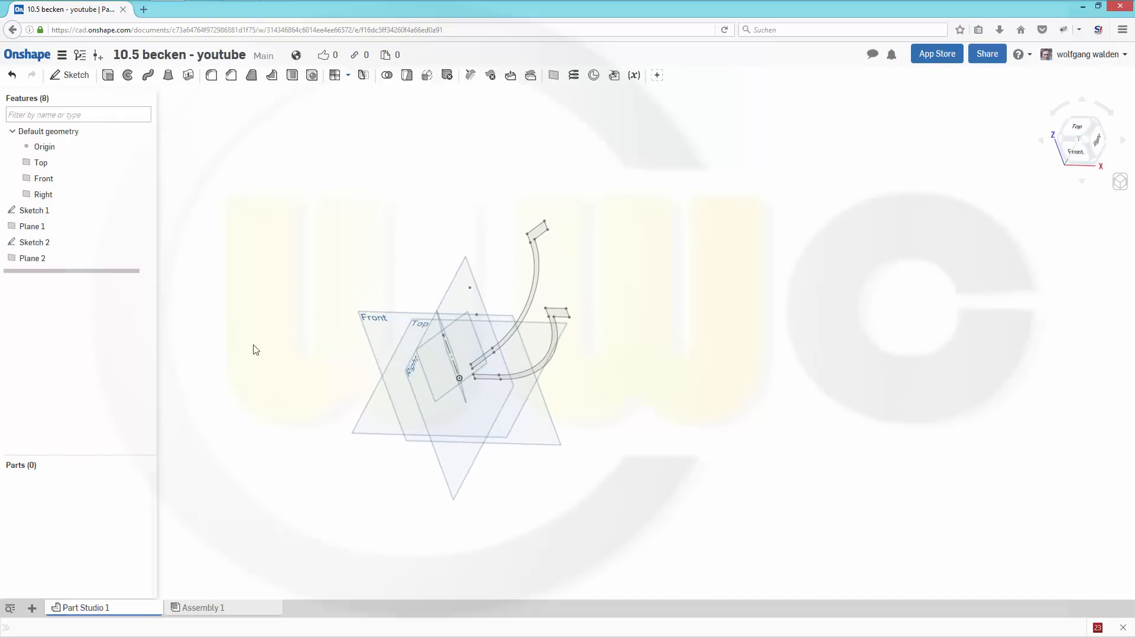
Paste the bowl profile onto Plane 2 as Sketch 3, check it, and close it.
{"action": "right_click", "coordinate": [33, 259]}
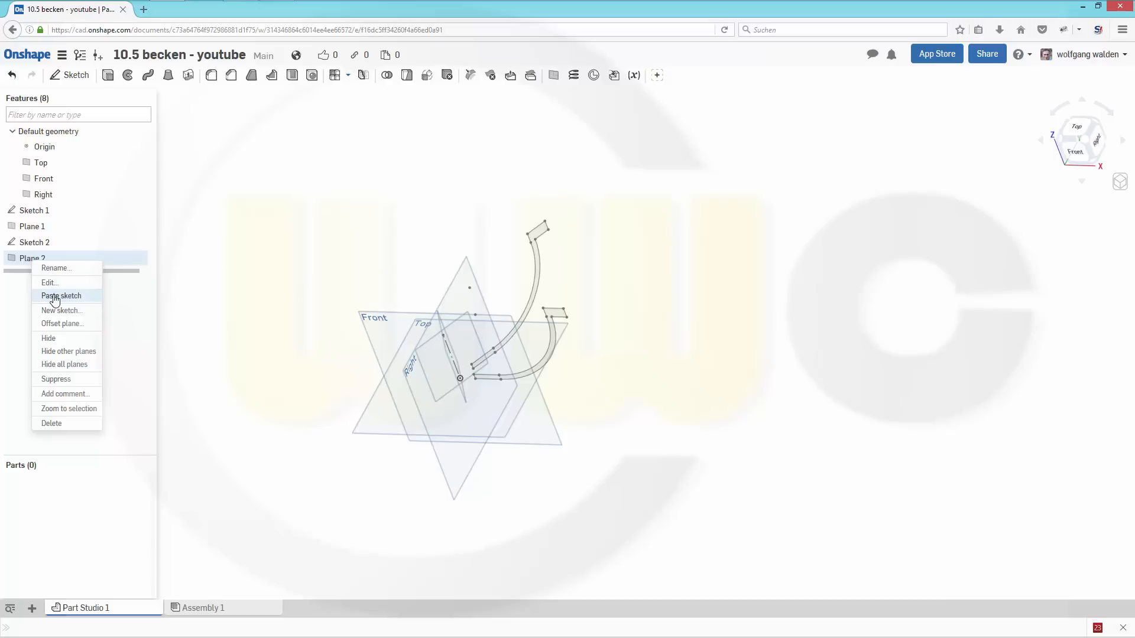
{"action": "left_click", "coordinate": [60, 311]}
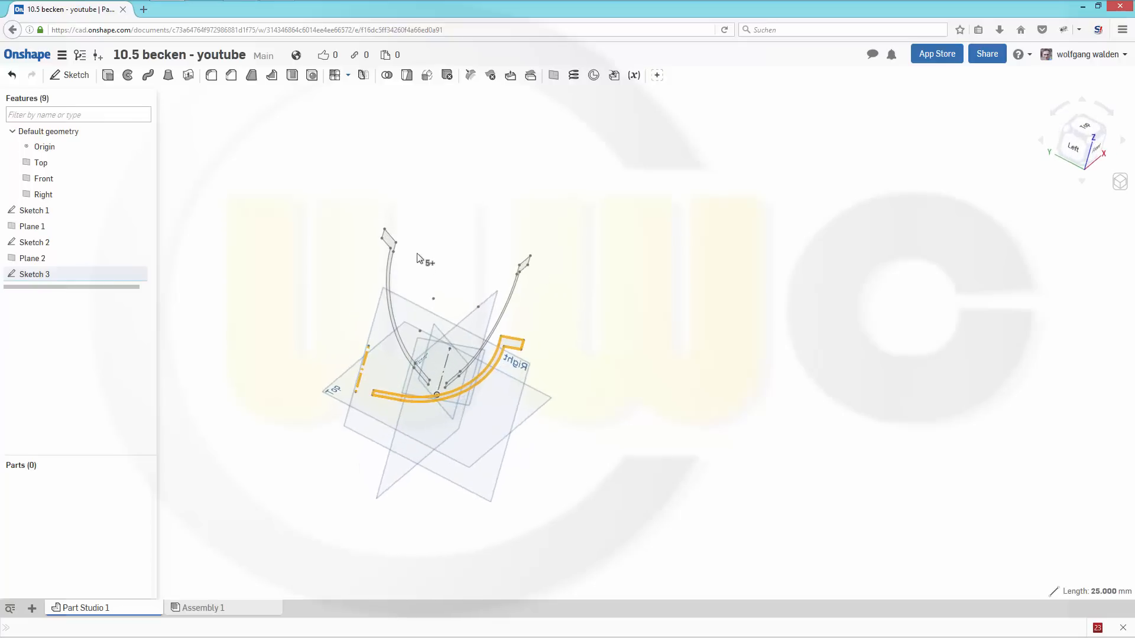
{"action": "mouse_move", "coordinate": [34, 273]}
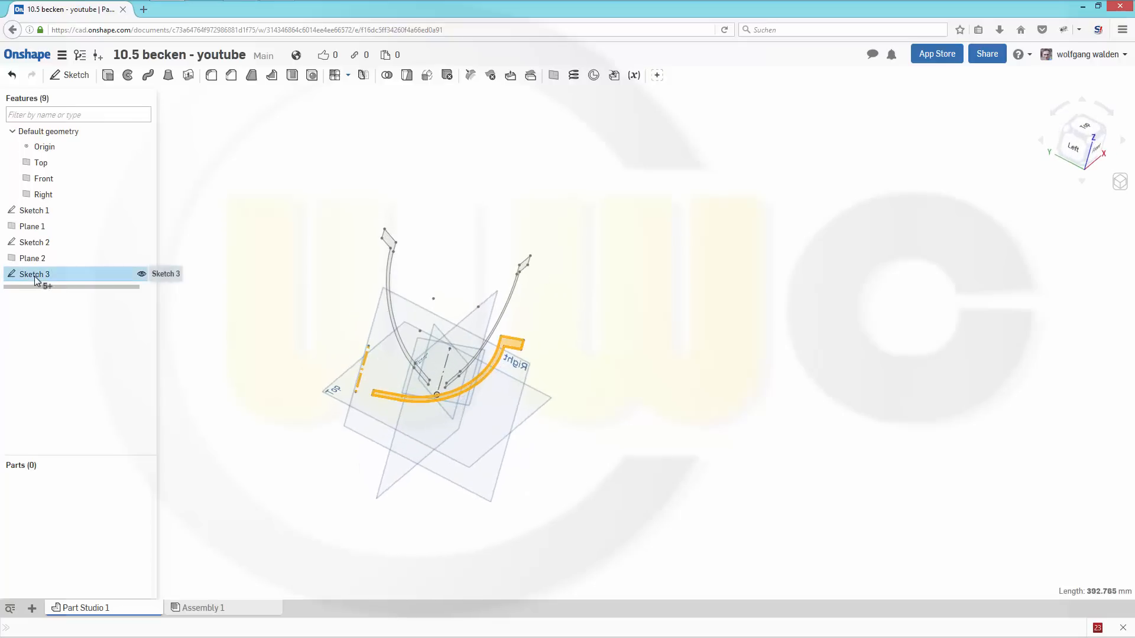
{"action": "double_click", "coordinate": [34, 273]}
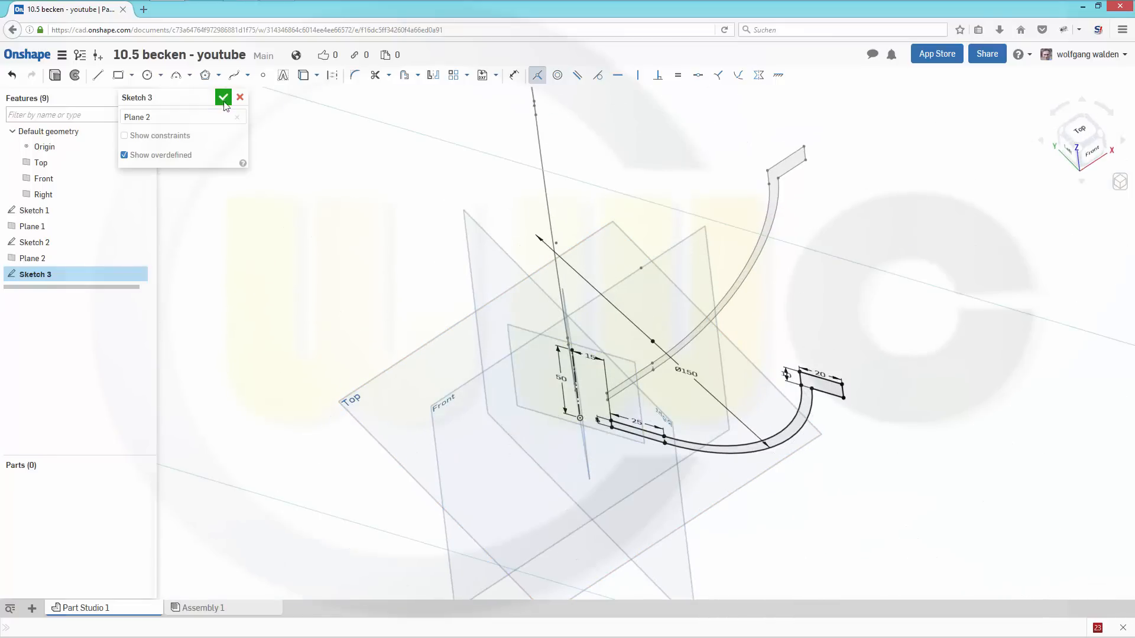
{"action": "left_click", "coordinate": [224, 97]}
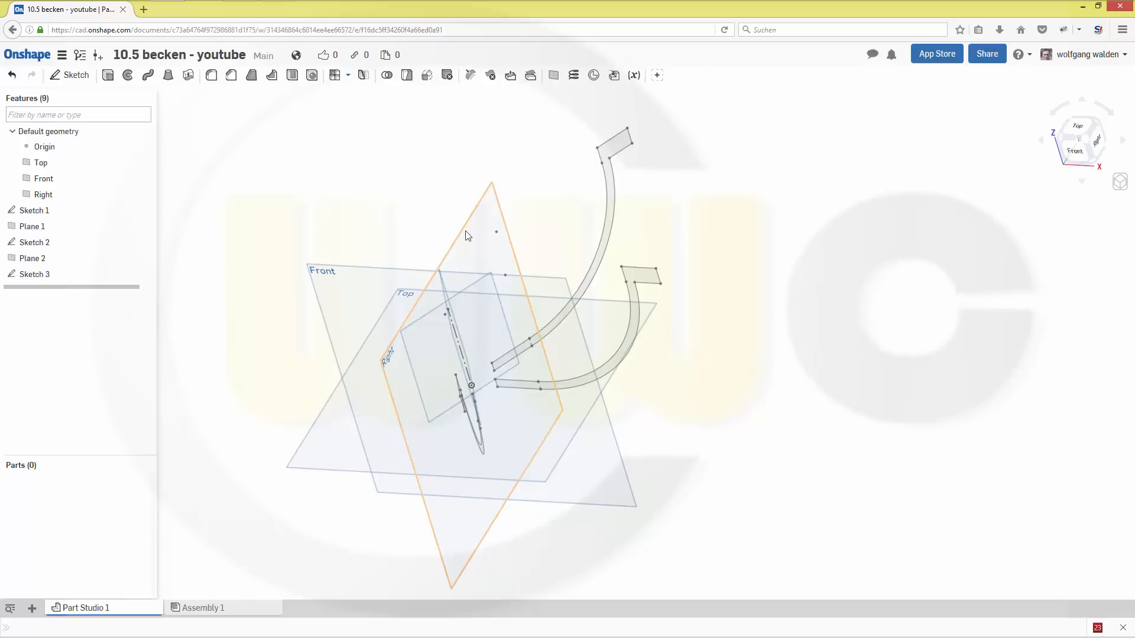
{"action": "mouse_move", "coordinate": [456, 246]}
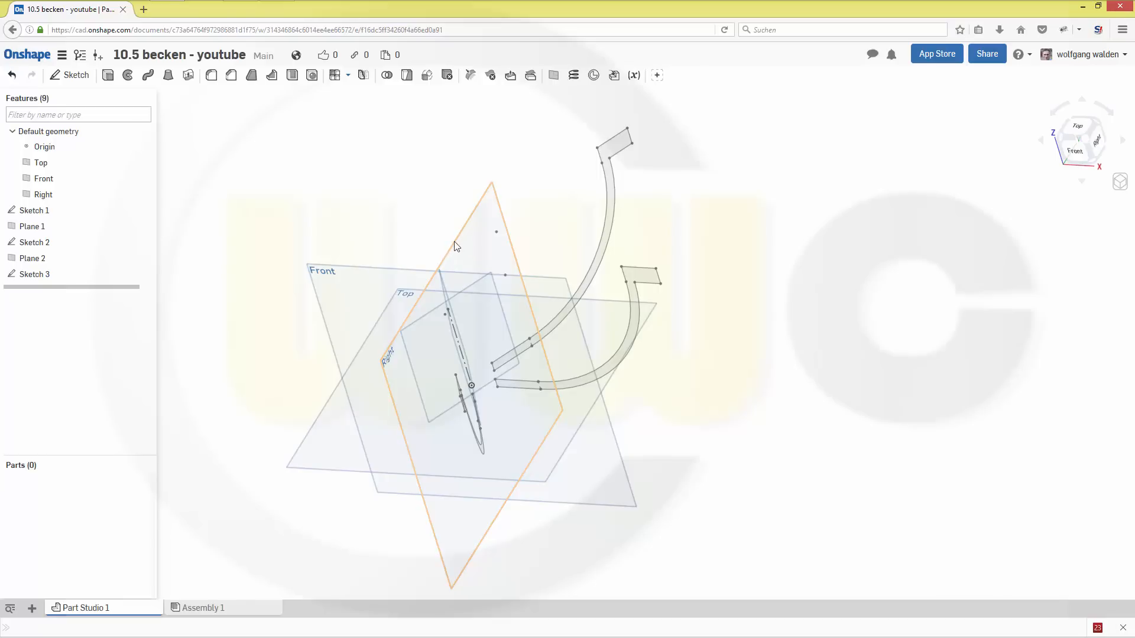
{"action": "mouse_move", "coordinate": [459, 250]}
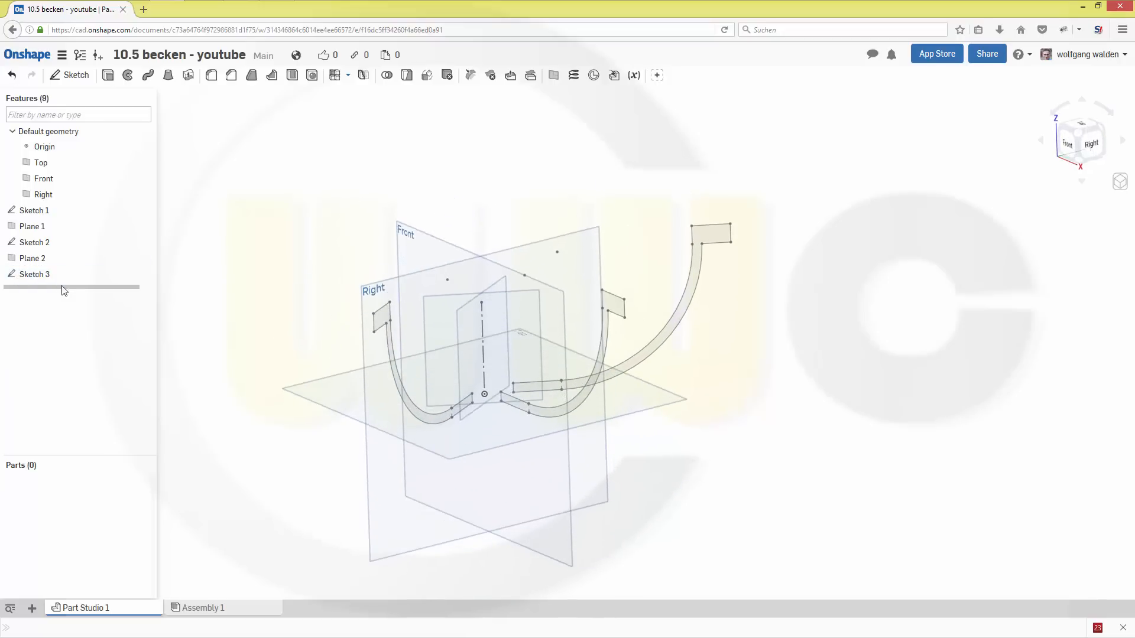
Paste the bowl profile into a new sketch on the Right plane and finish it as Sketch 4.
{"action": "left_click", "coordinate": [43, 194]}
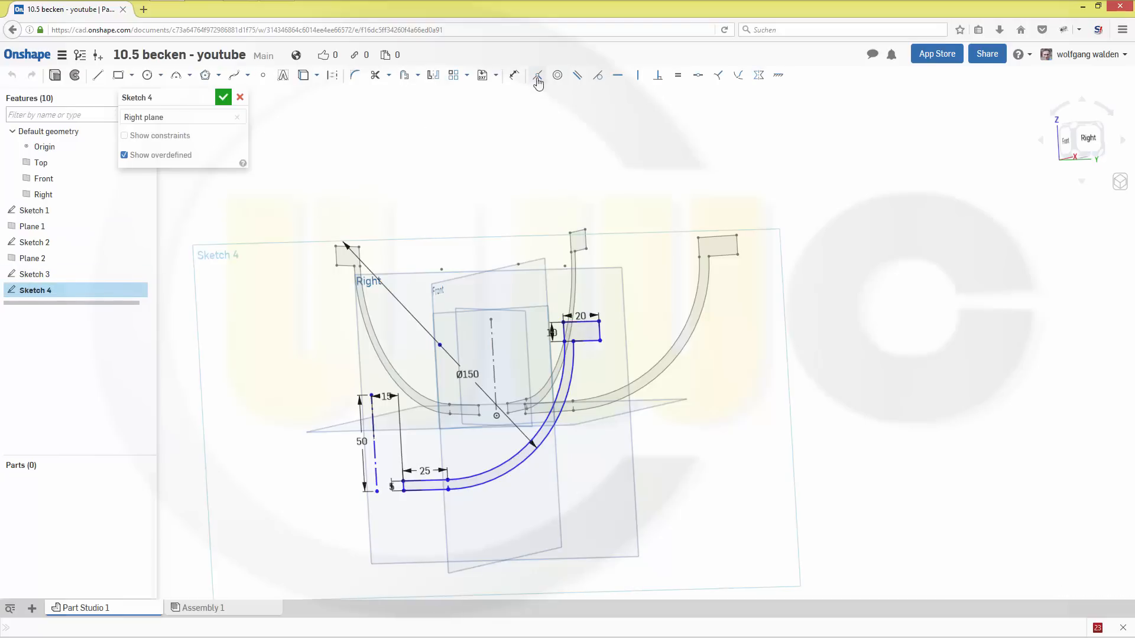
{"action": "left_click", "coordinate": [537, 74]}
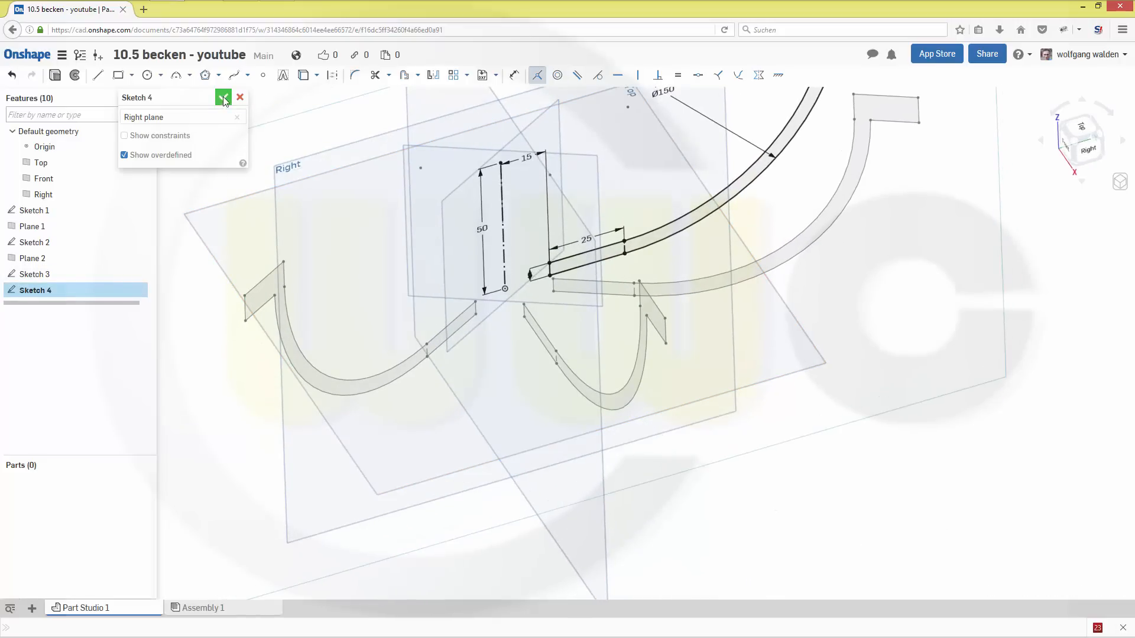
{"action": "left_click", "coordinate": [224, 97]}
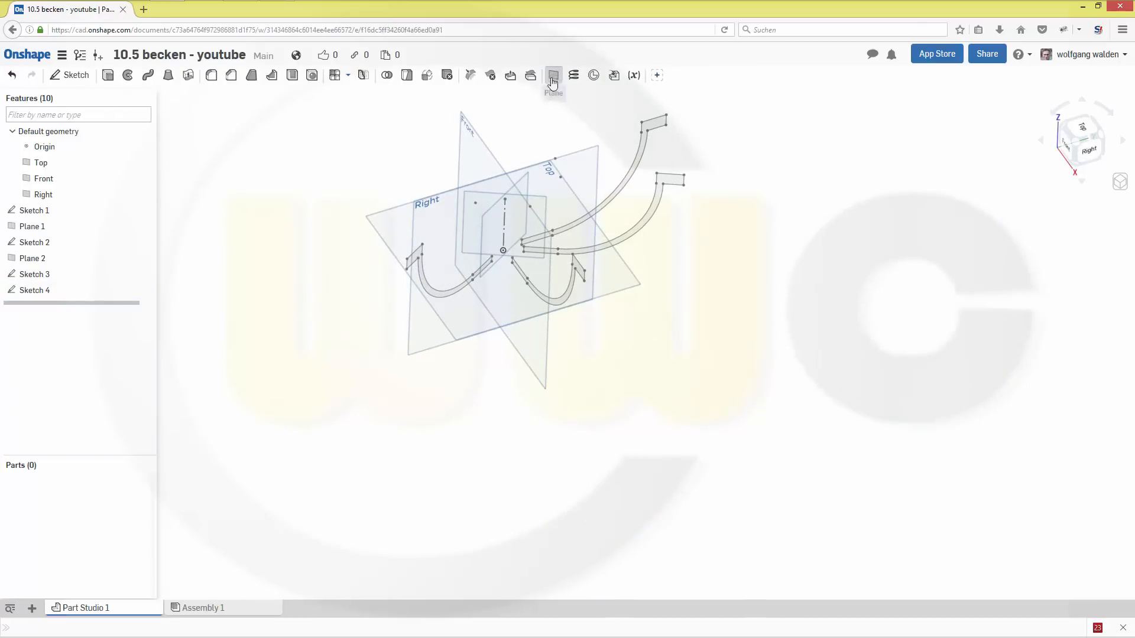
Create a Line Angle plane hinged on Sketch 4's vertical axis line, entering 180, and confirm.
{"action": "left_click", "coordinate": [554, 75]}
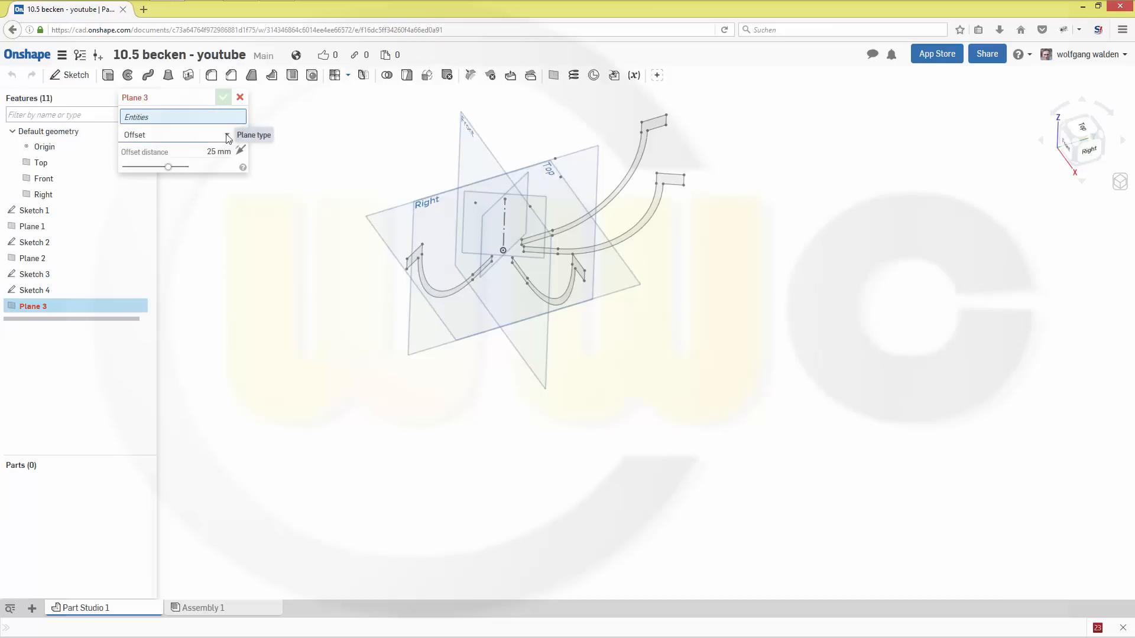
{"action": "left_click", "coordinate": [178, 135]}
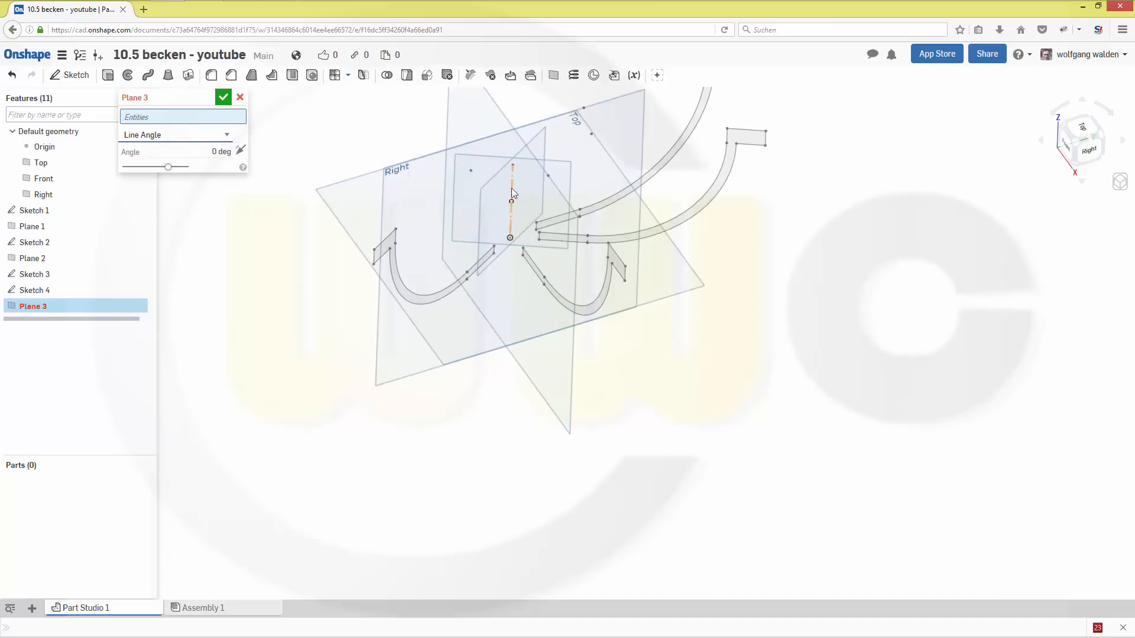
{"action": "left_click", "coordinate": [511, 195]}
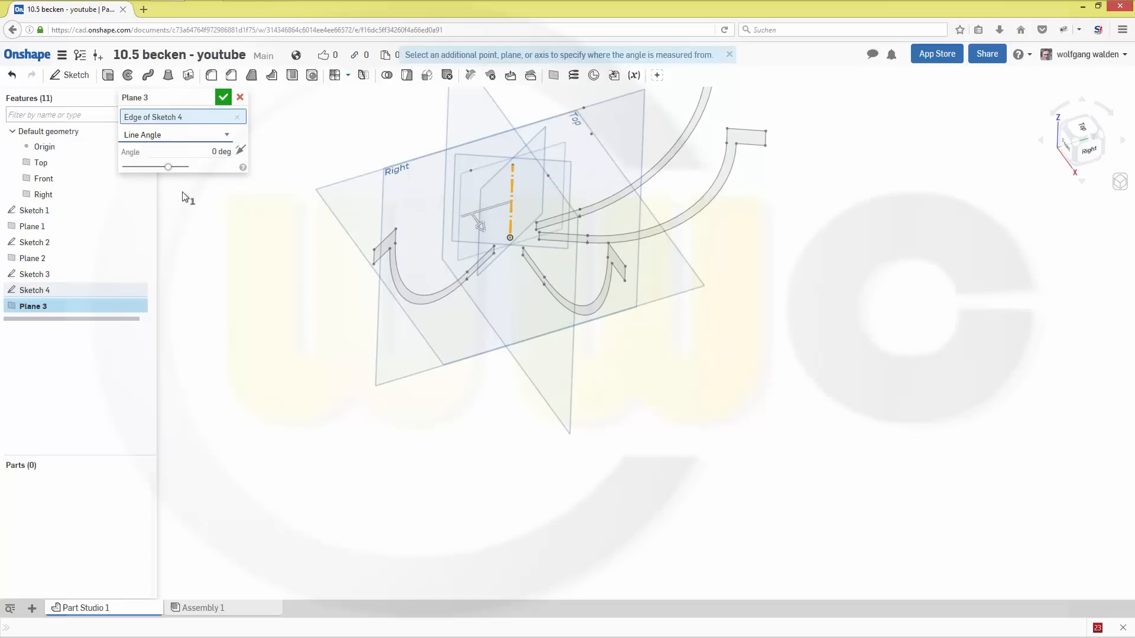
{"action": "left_click", "coordinate": [195, 151]}
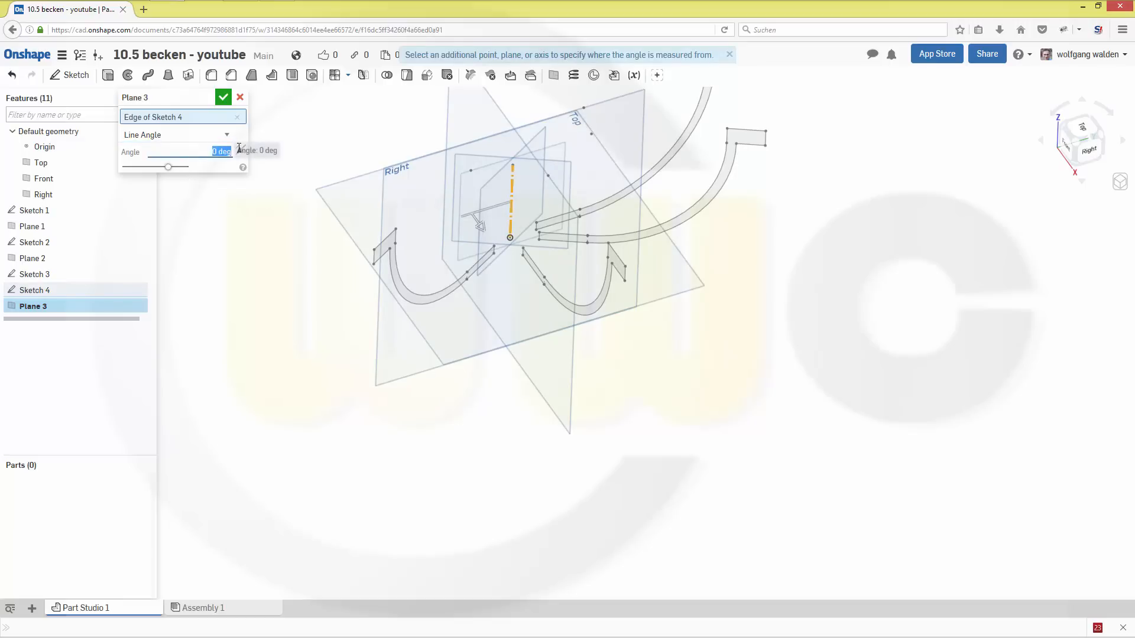
{"action": "type", "text": "180"}
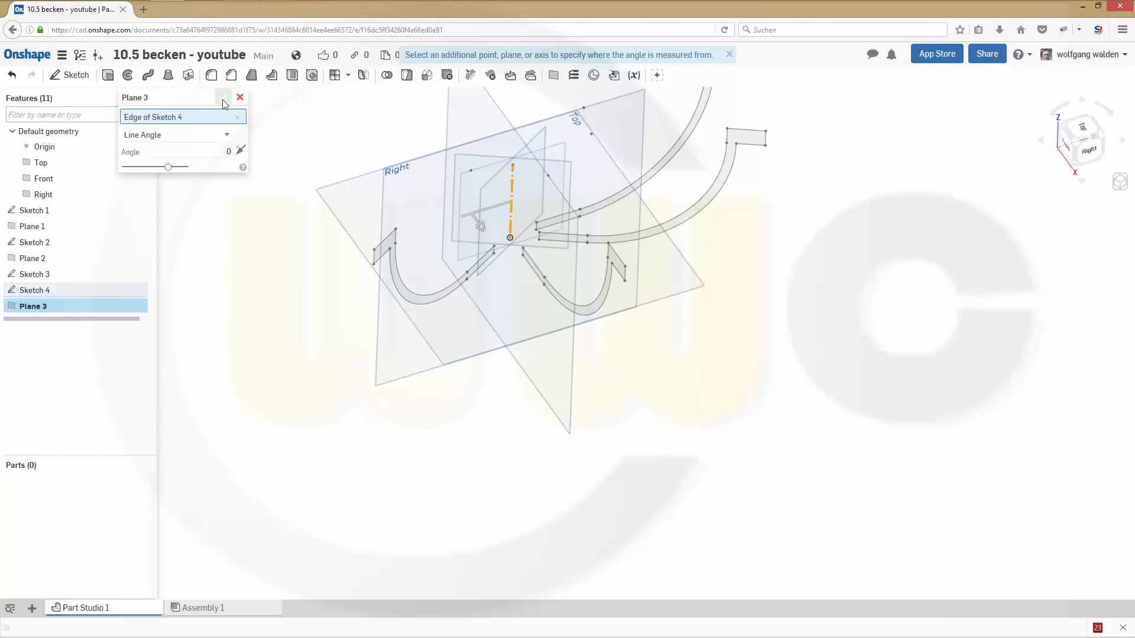
{"action": "left_click", "coordinate": [223, 97]}
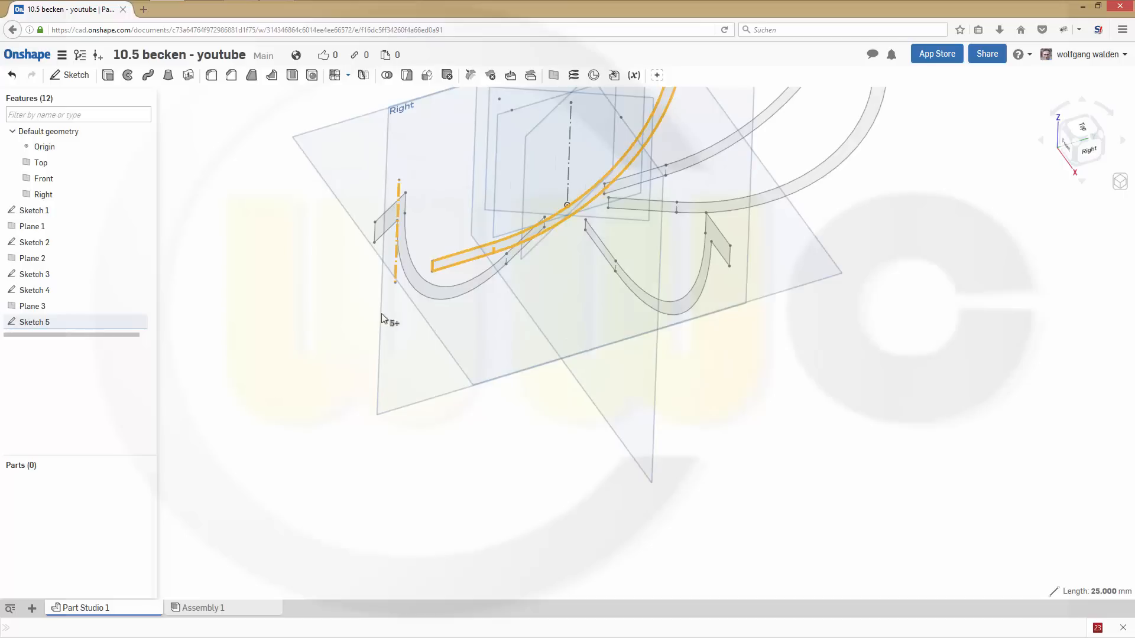
Reopen Sketch 5 to check its copied bowl profile lies on Plane 3, then finish it.
{"action": "left_click", "coordinate": [35, 321]}
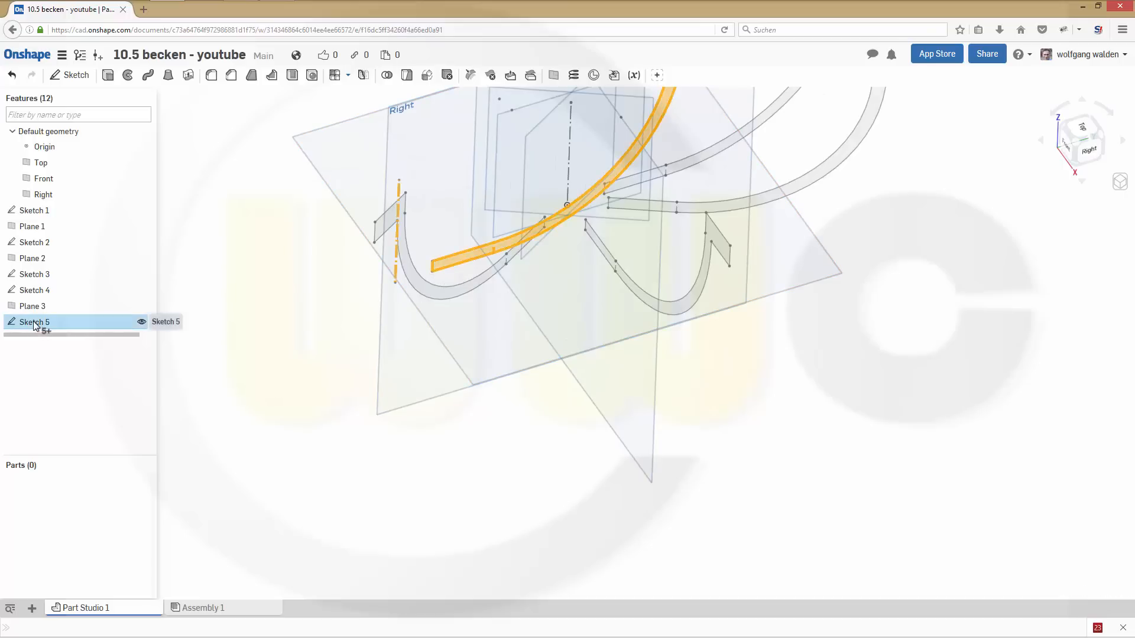
{"action": "double_click", "coordinate": [34, 322]}
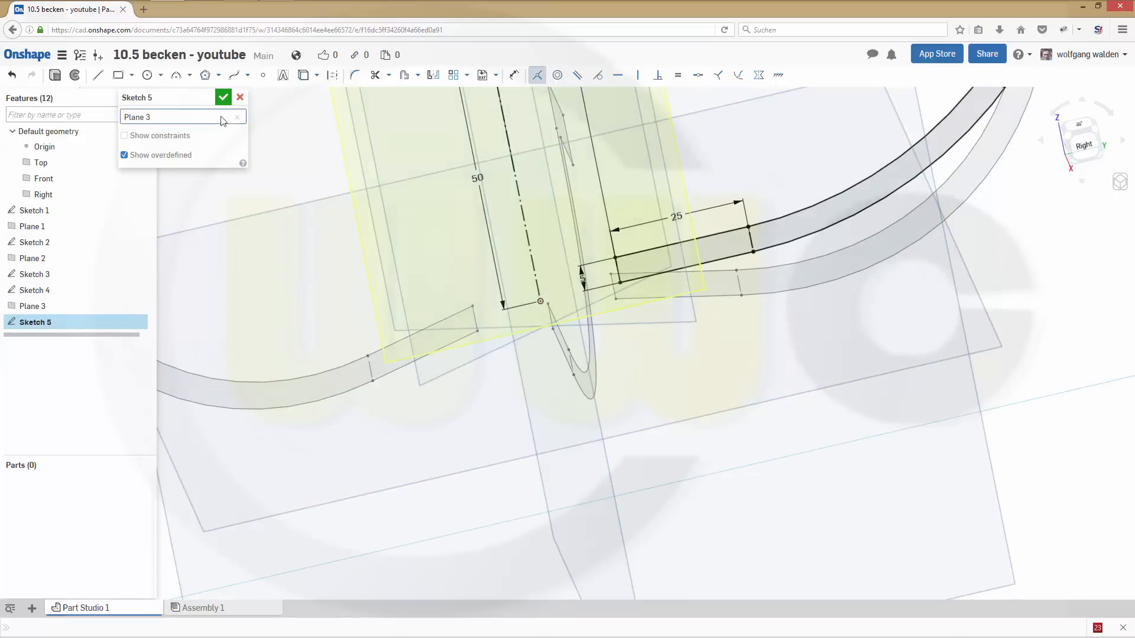
{"action": "left_click", "coordinate": [223, 97]}
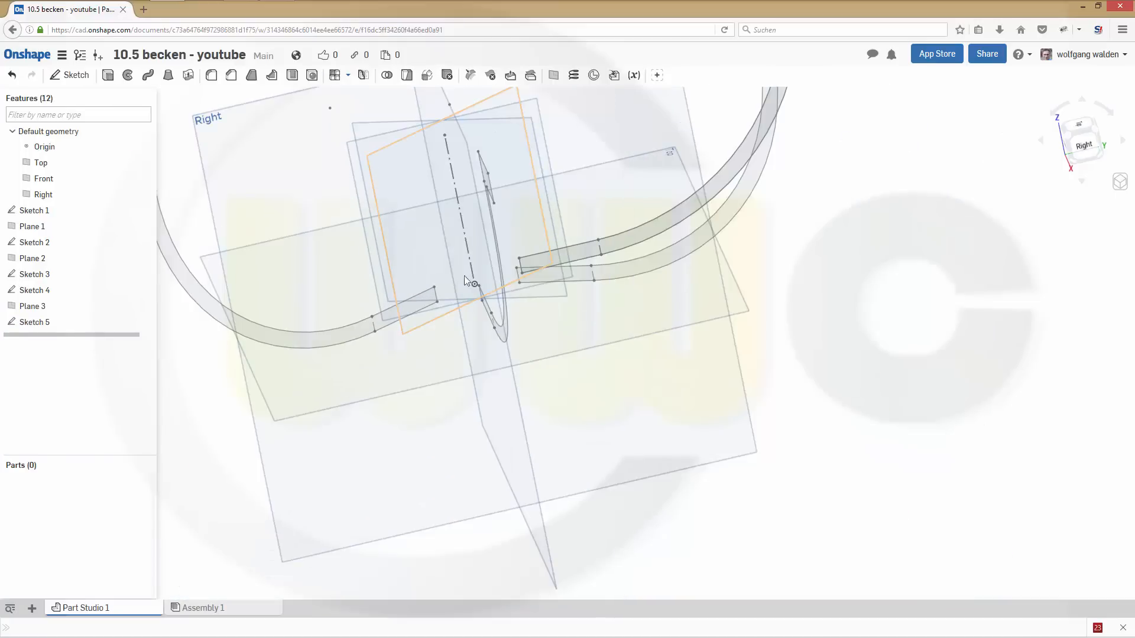
Set Plane 3's line angle to 180° so Sketch 5's profile swings to the opposite side.
{"action": "left_click", "coordinate": [33, 305]}
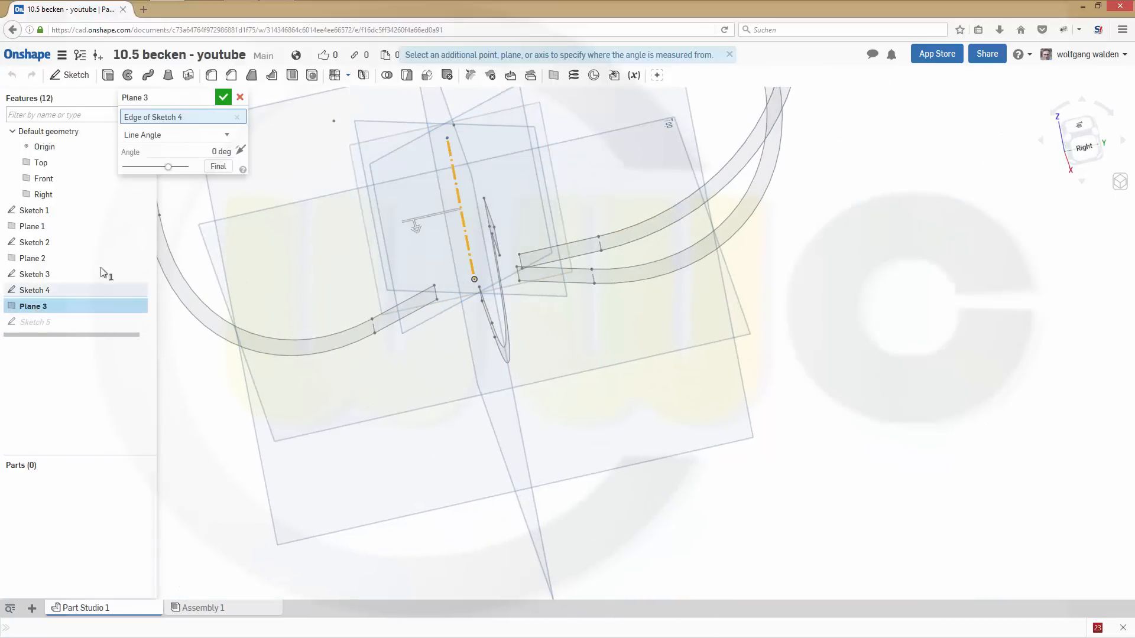
{"action": "mouse_move", "coordinate": [240, 150]}
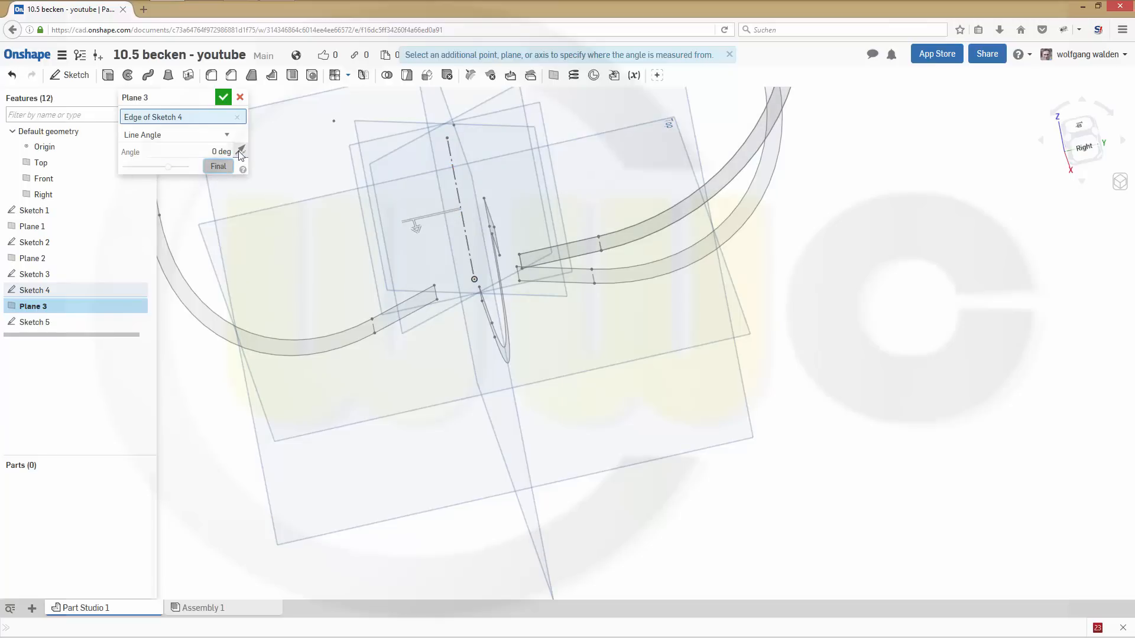
{"action": "mouse_move", "coordinate": [217, 167]}
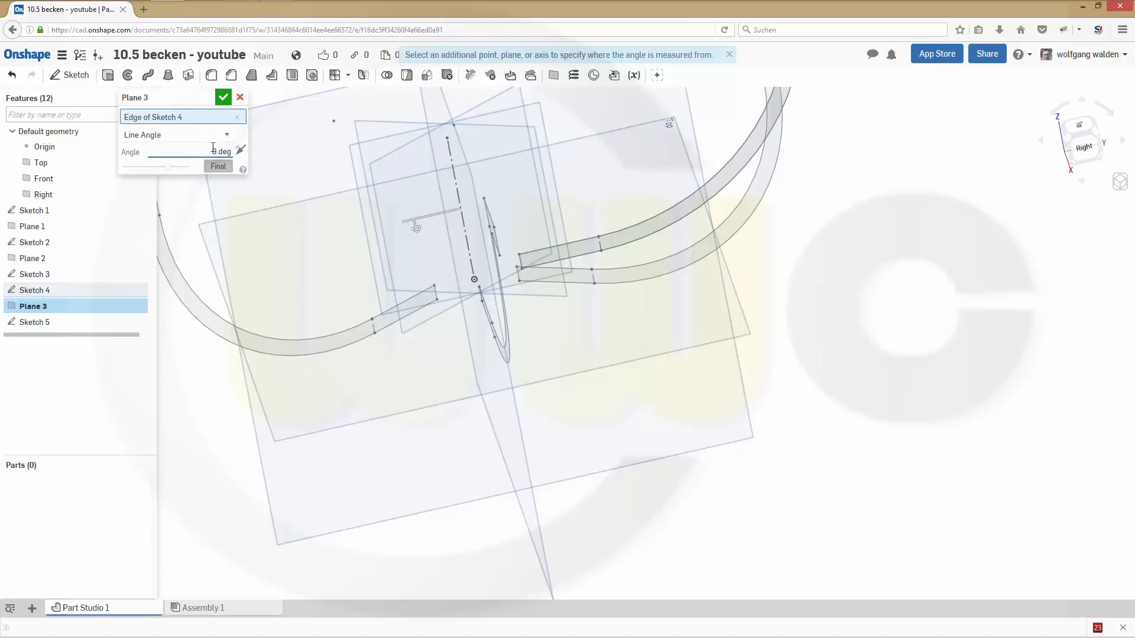
{"action": "type", "text": "180"}
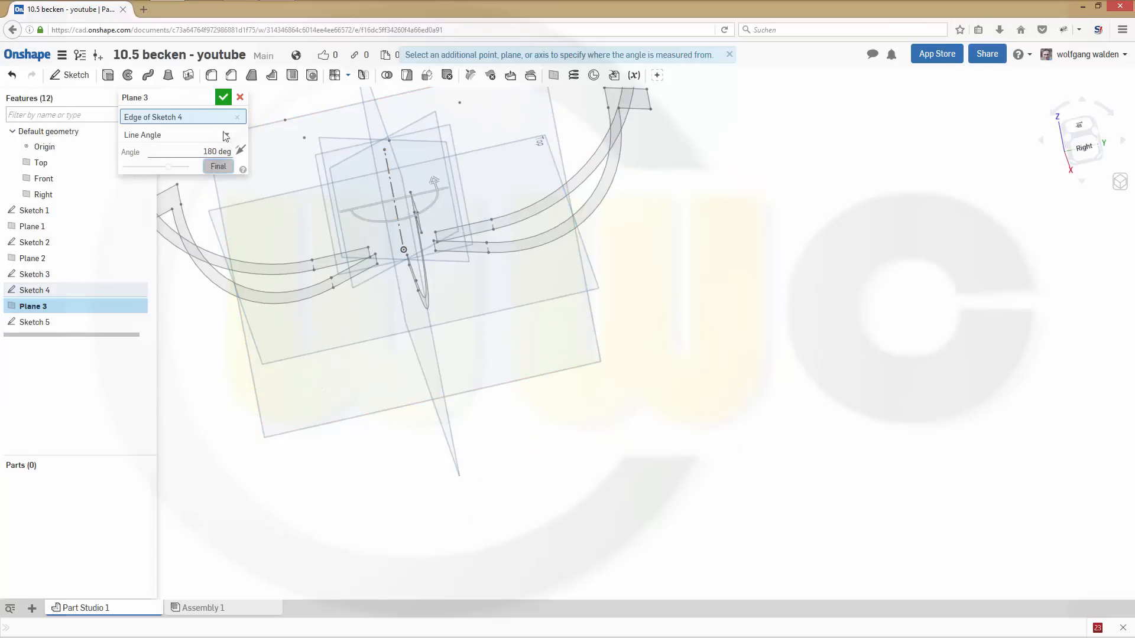
{"action": "left_click", "coordinate": [224, 97]}
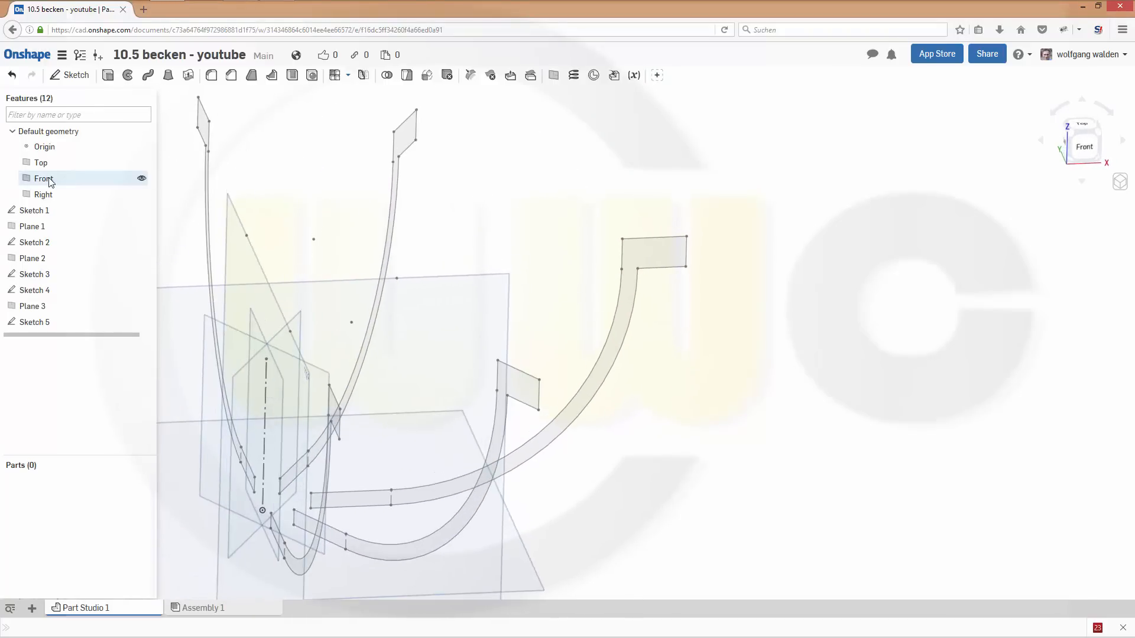
Hide all planes from the Front plane's menu to clear the view of the profile sketches.
{"action": "right_click", "coordinate": [43, 179]}
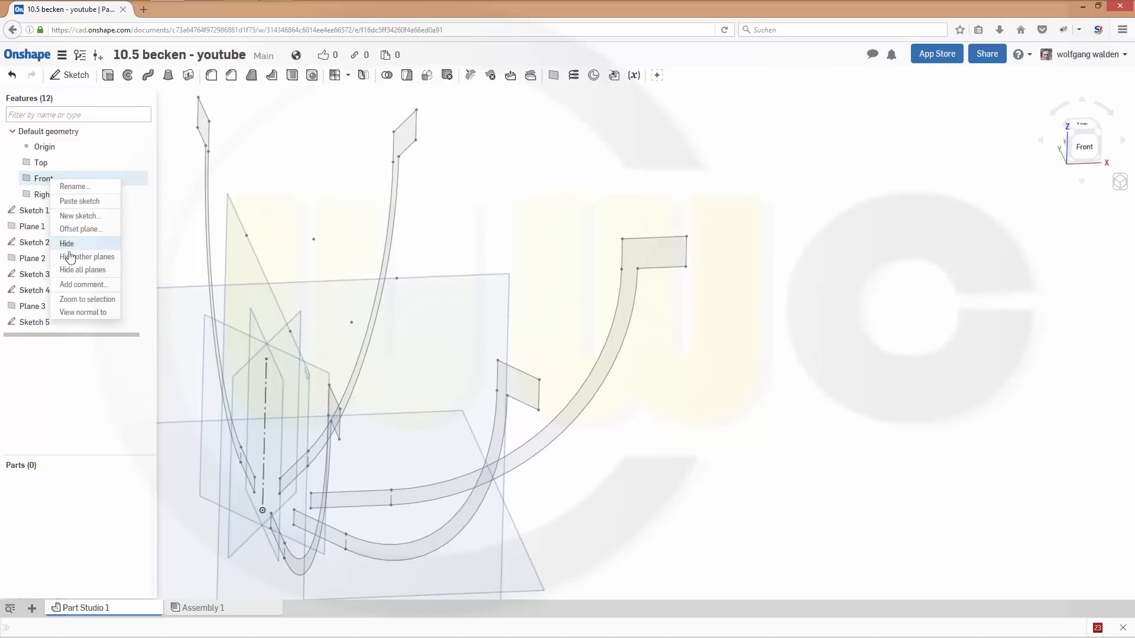
{"action": "left_click", "coordinate": [66, 243]}
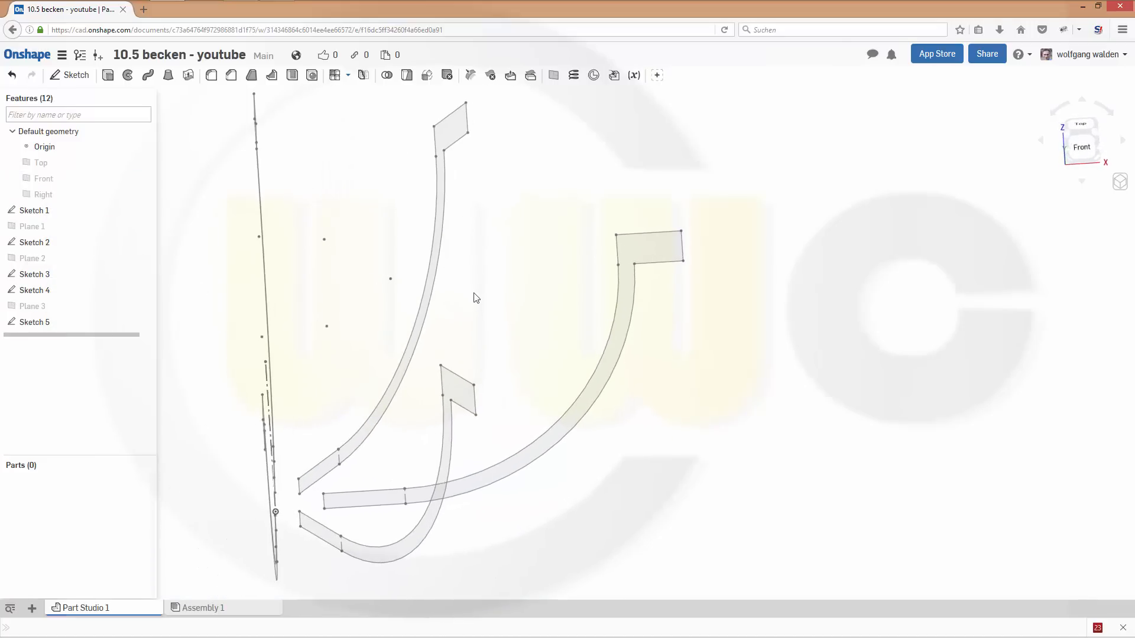
{"action": "left_click_drag", "start_coordinate": [476, 298], "coordinate": [606, 293]}
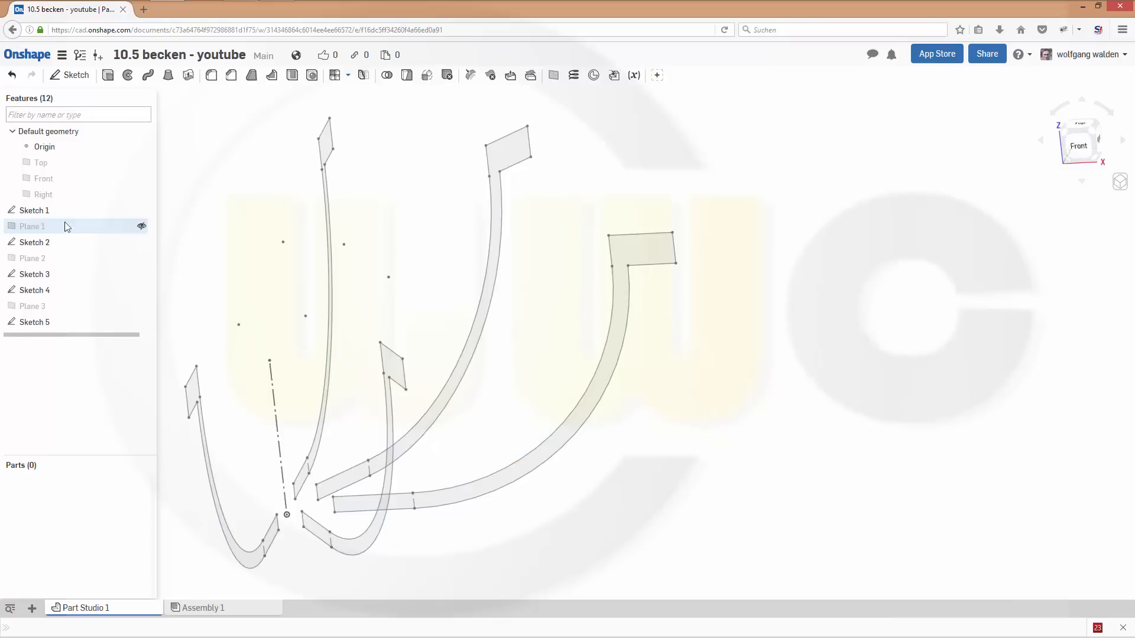
Edit Sketch 1 so the rim width becomes 10 and the bowl diameter Ø240.
{"action": "double_click", "coordinate": [34, 210]}
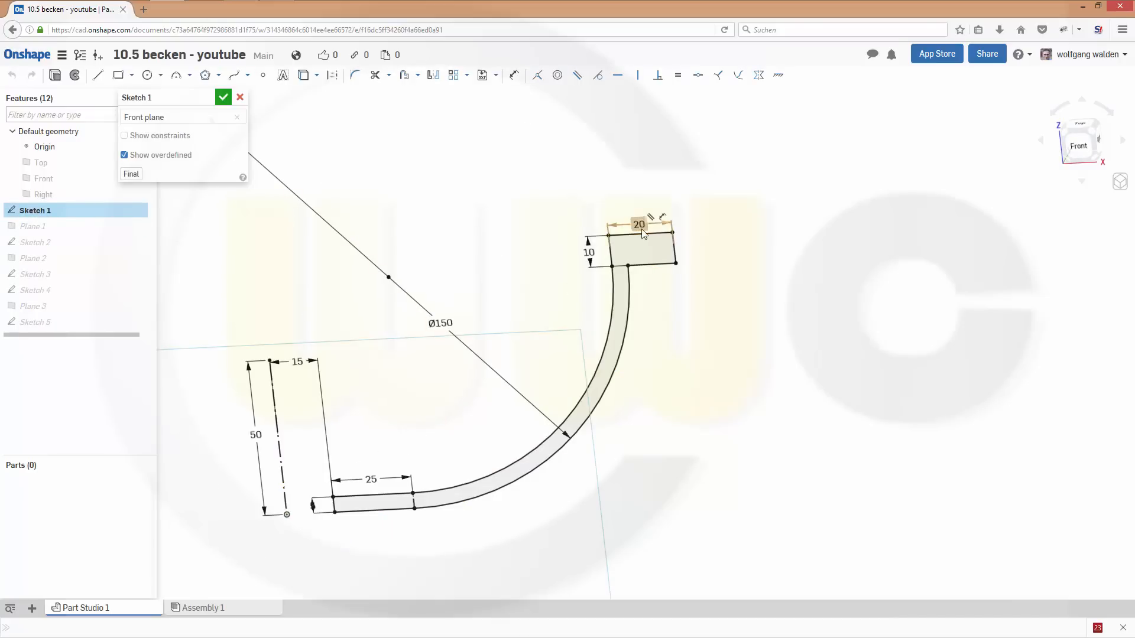
{"action": "double_click", "coordinate": [638, 224]}
{"action": "type", "text": "10"}
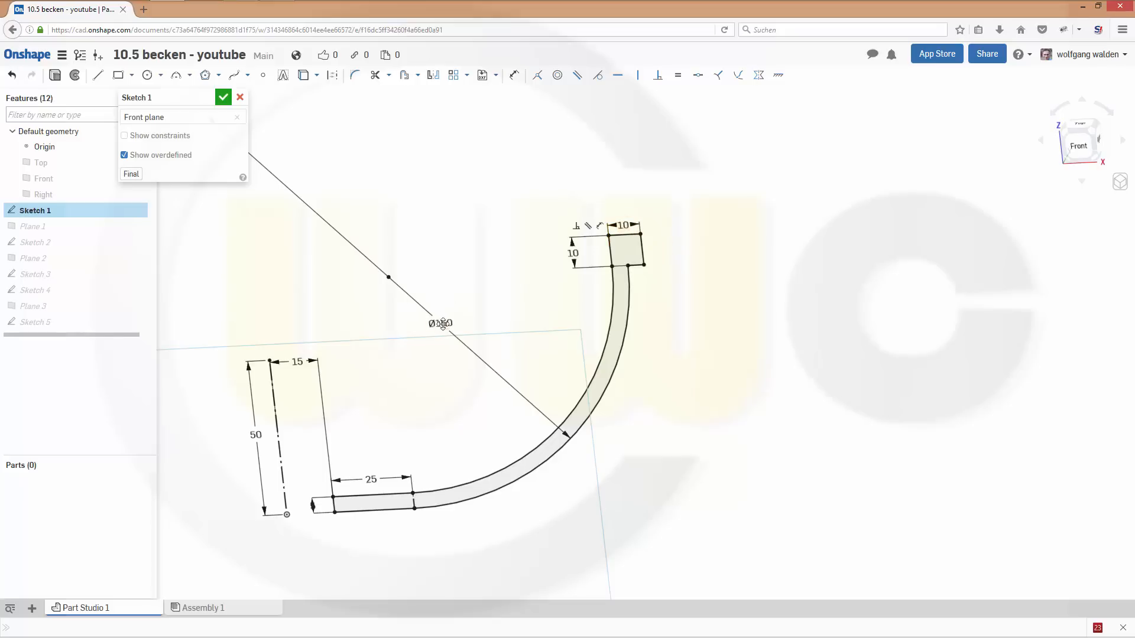
{"action": "left_click", "coordinate": [440, 324]}
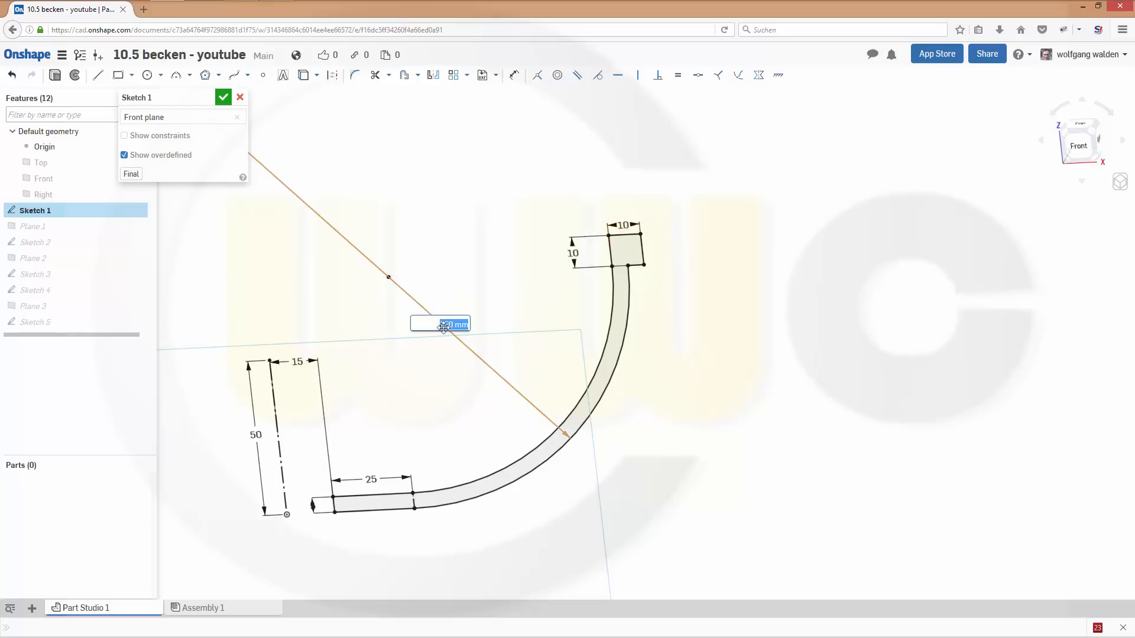
{"action": "type", "text": "240"}
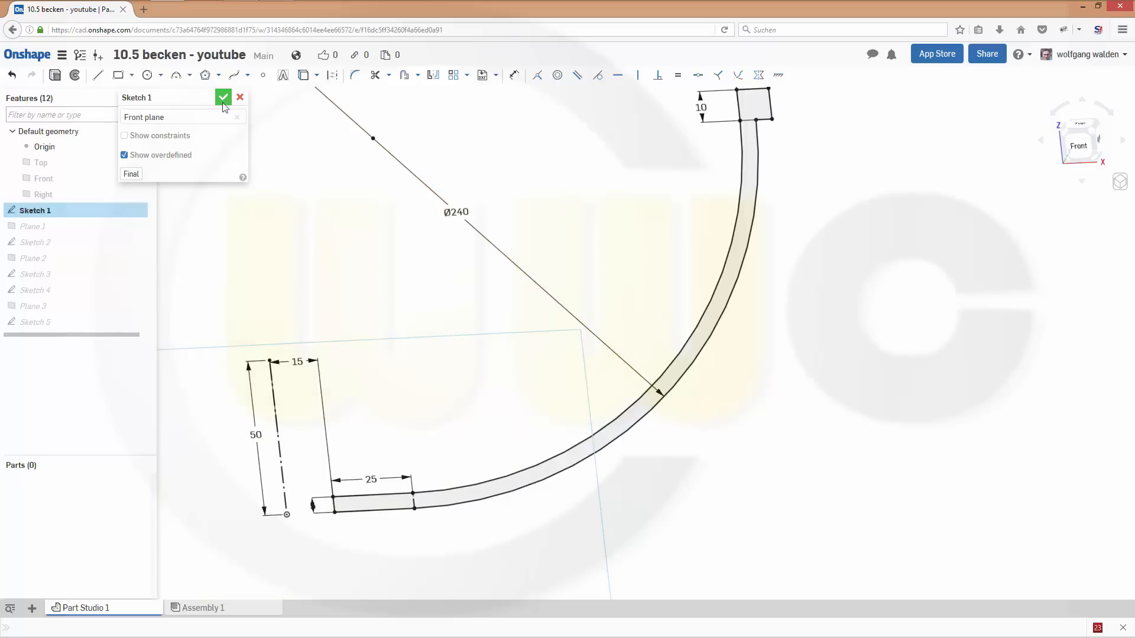
{"action": "left_click", "coordinate": [224, 97]}
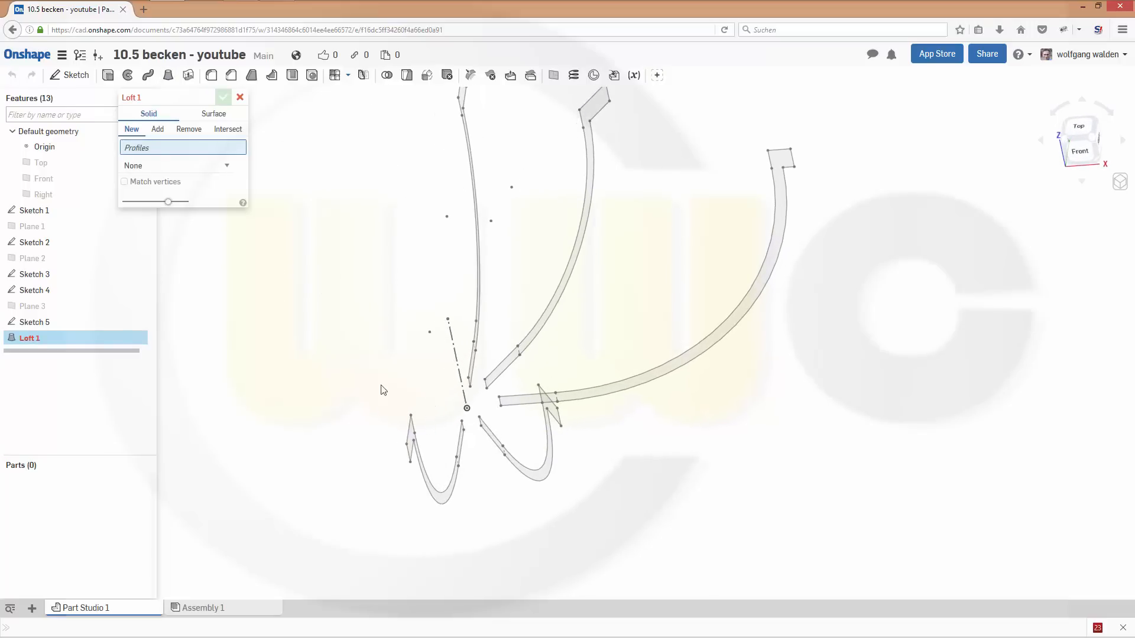
Select the bowl profile faces as loft sections and confirm Loft 1 as solid Part 1.
{"action": "left_click", "coordinate": [434, 463]}
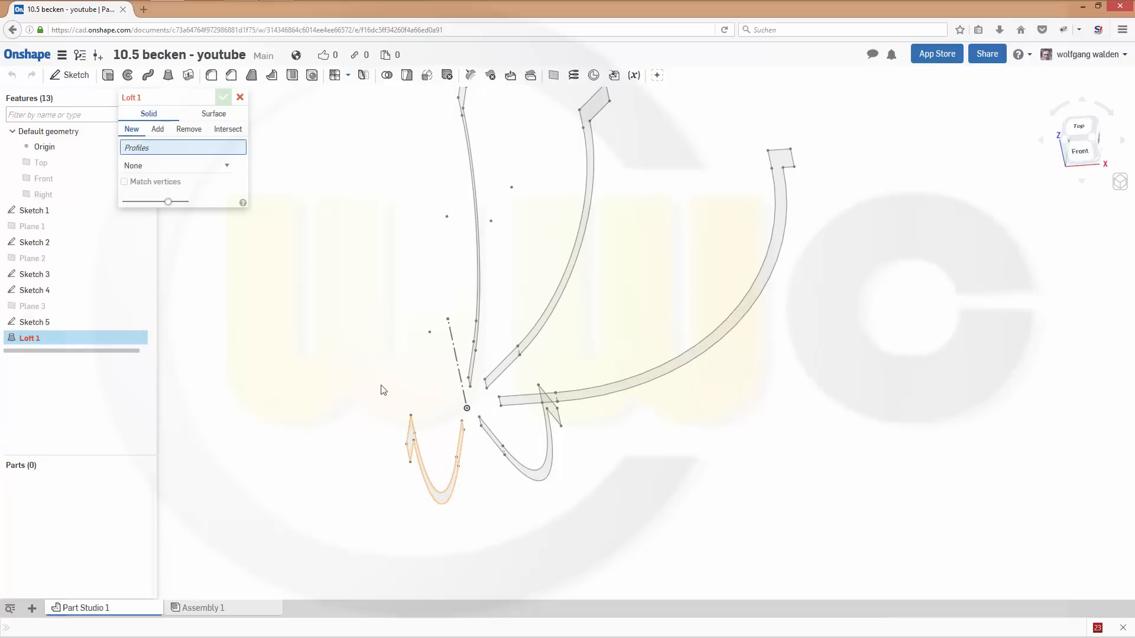
{"action": "left_click", "coordinate": [413, 432]}
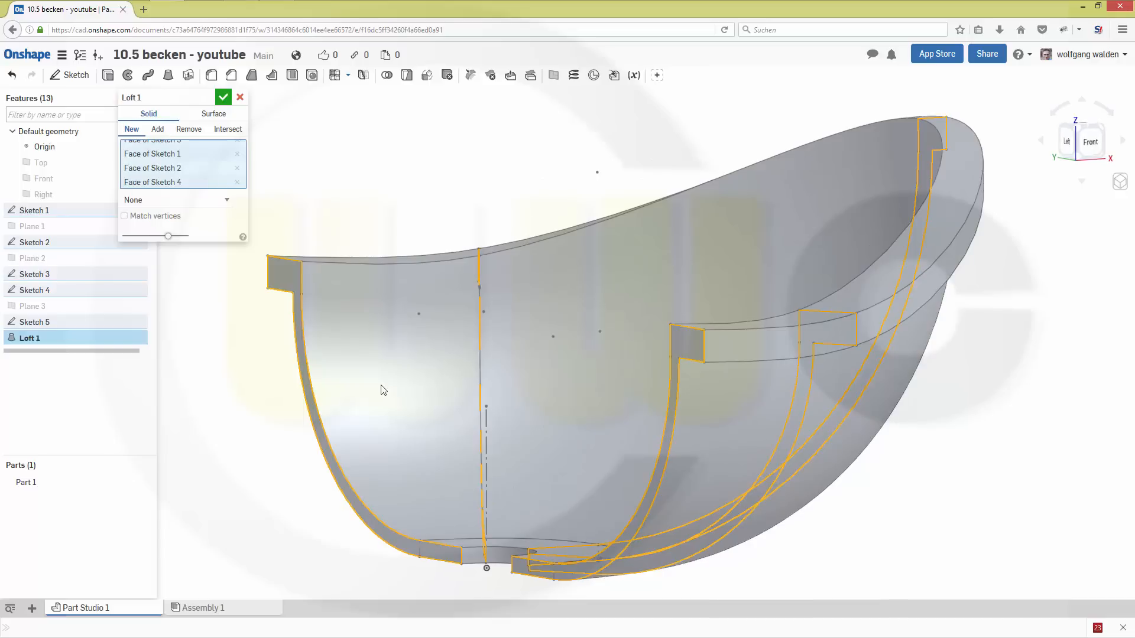
{"action": "left_click", "coordinate": [224, 97]}
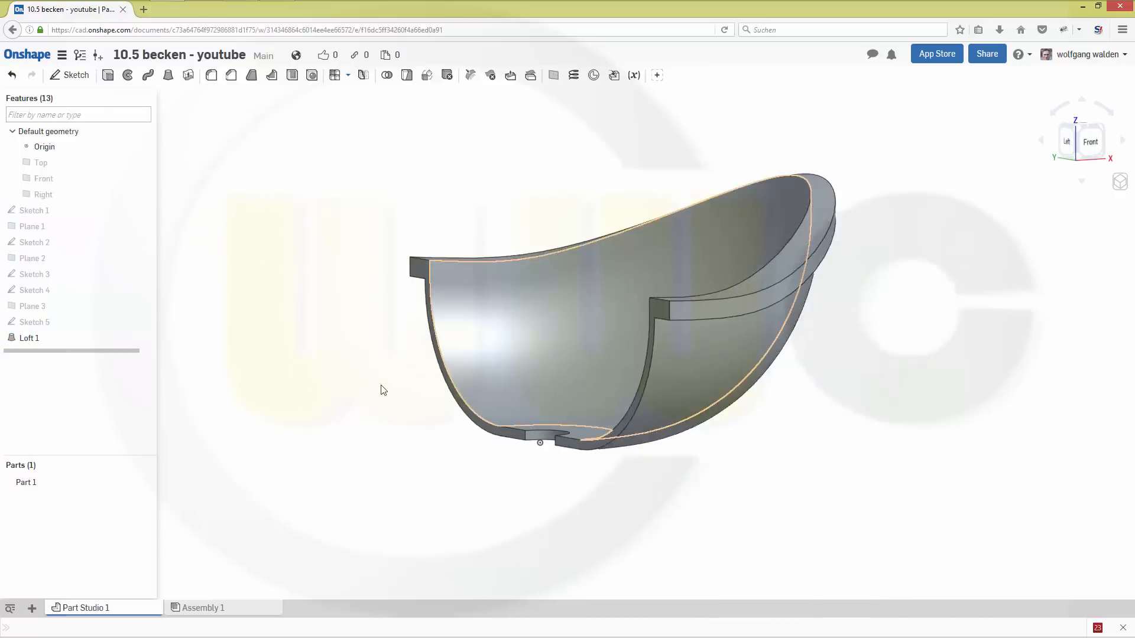